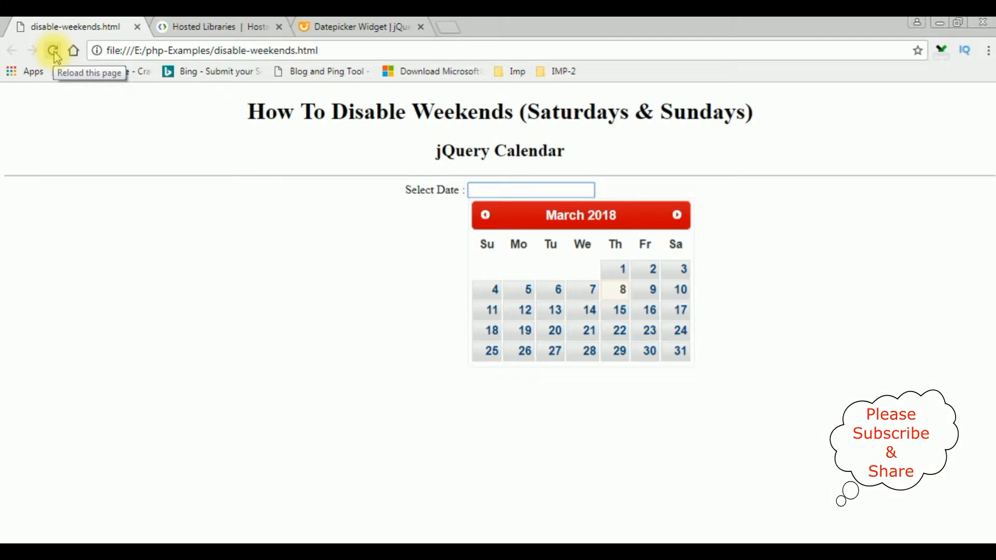
- Reload the disable-weekends page and show the Select Date picker with weekends greyed out
{"action": "left_click", "coordinate": [53, 51]}
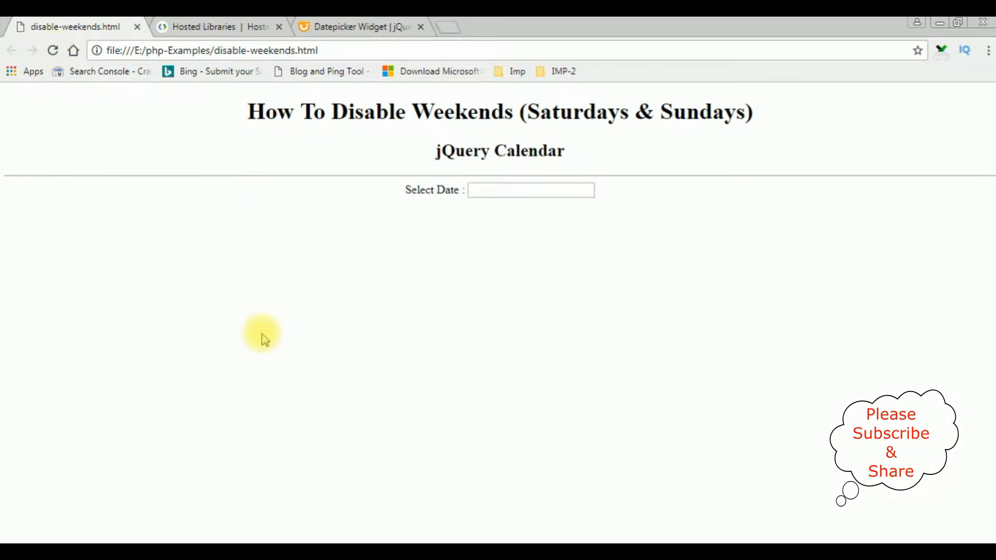
{"action": "left_click", "coordinate": [530, 190]}
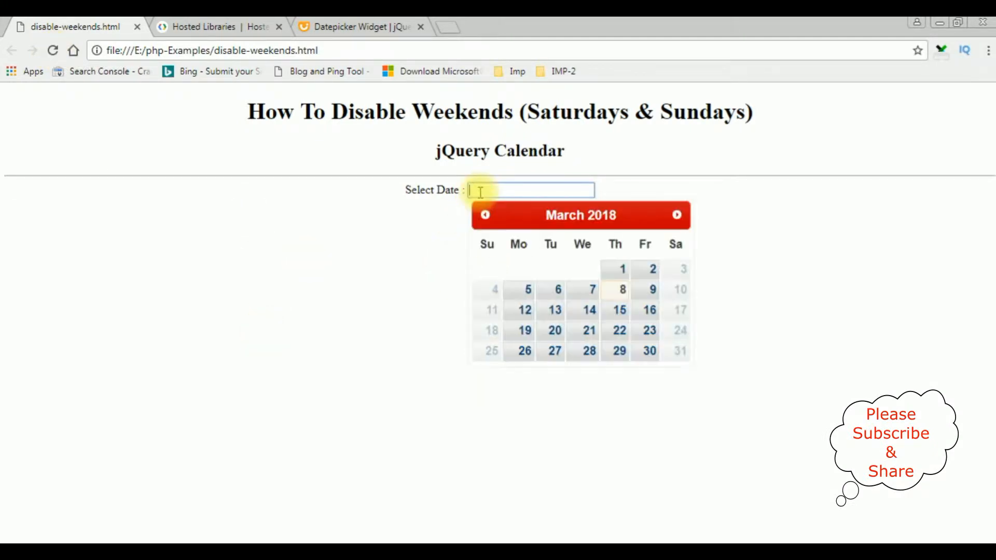
{"action": "mouse_move", "coordinate": [486, 244]}
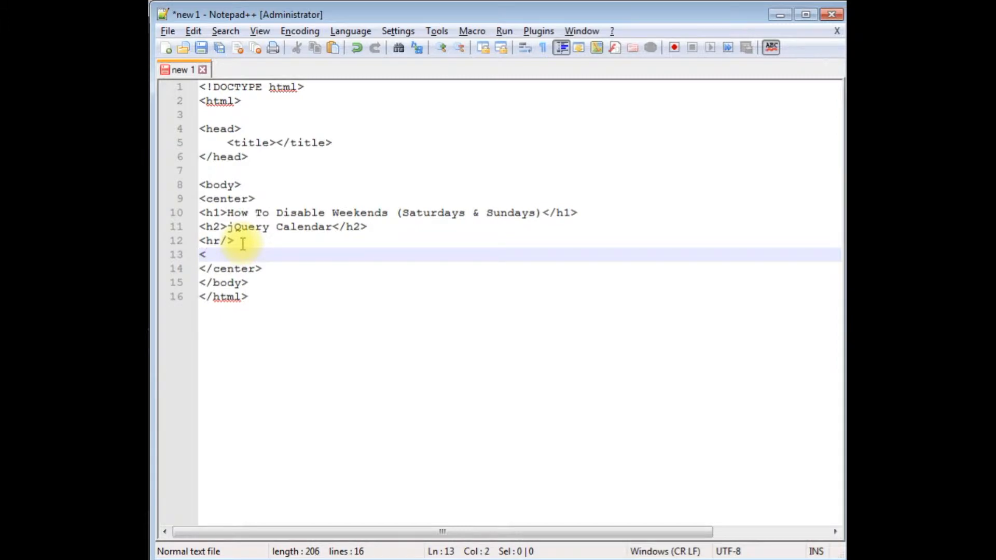
- Add 'Select Date :' with <input type="text" id="DisableWKEnds"/> after the <hr/> line
{"action": "type", "text": "input type="}
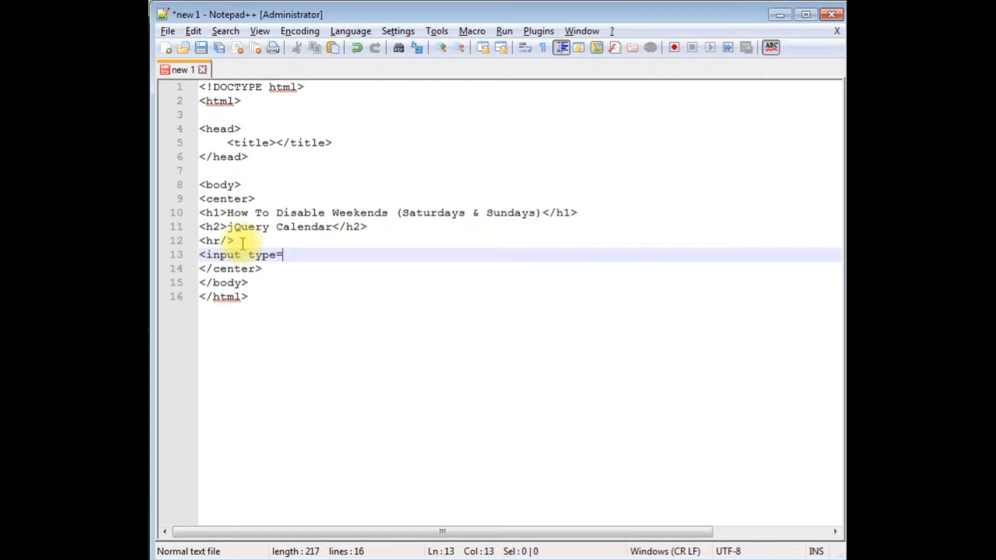
{"action": "type", "text": "\"t"}
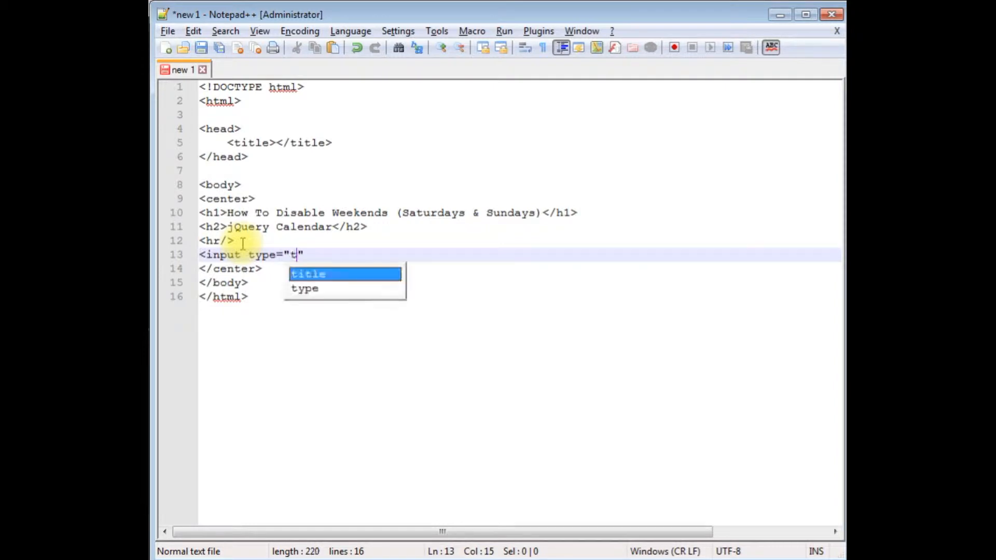
{"action": "type", "text": "ext"}
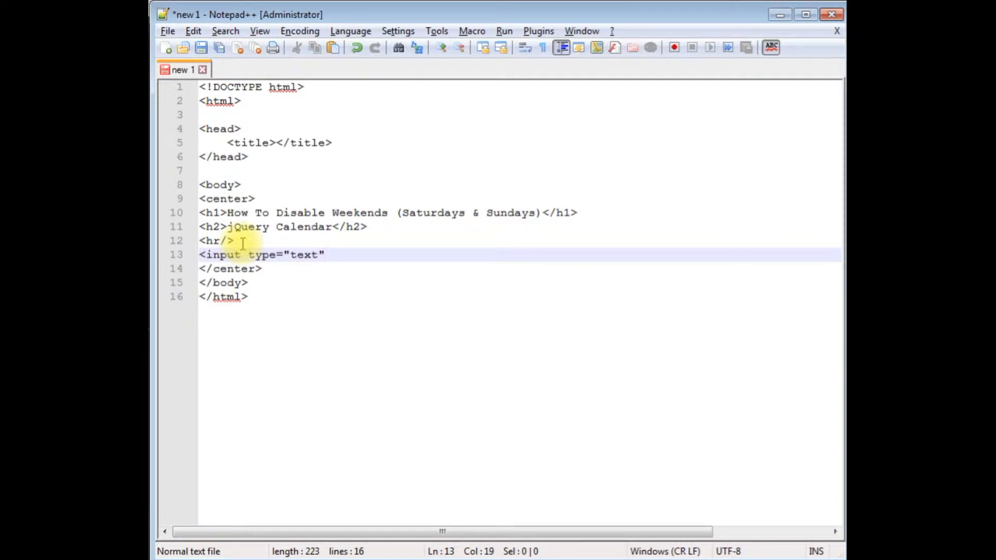
{"action": "type", "text": "id="}
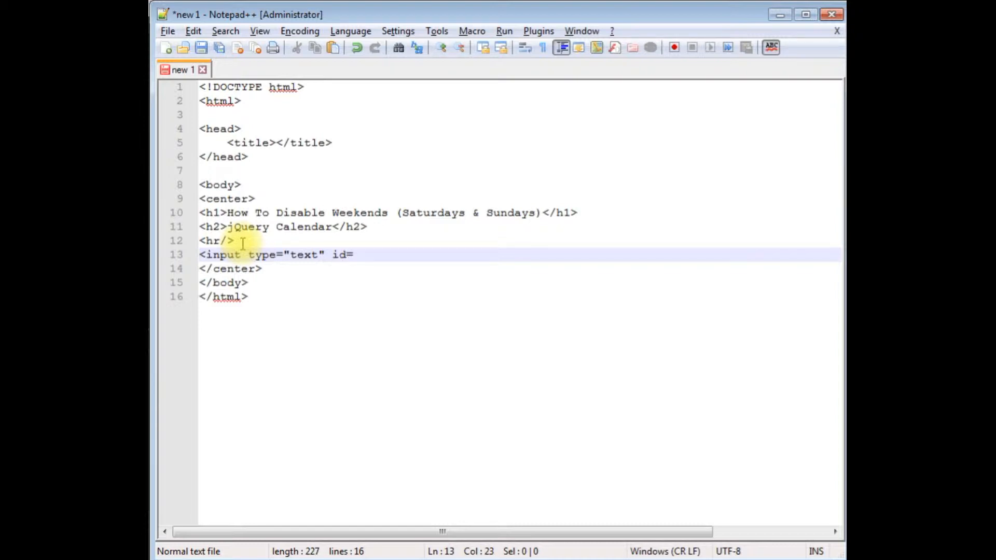
{"action": "type", "text": "\"DisableWKE\""}
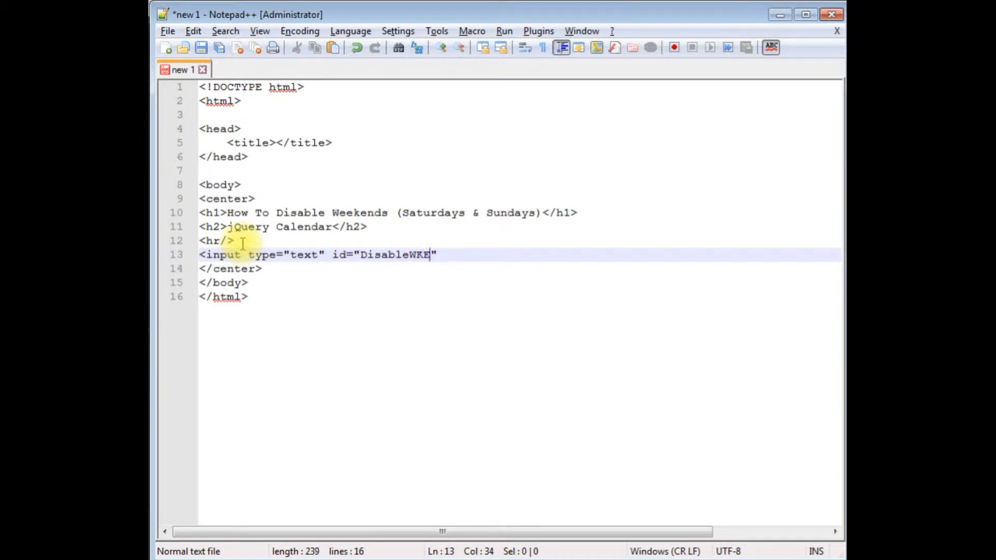
{"action": "type", "text": "nds"}
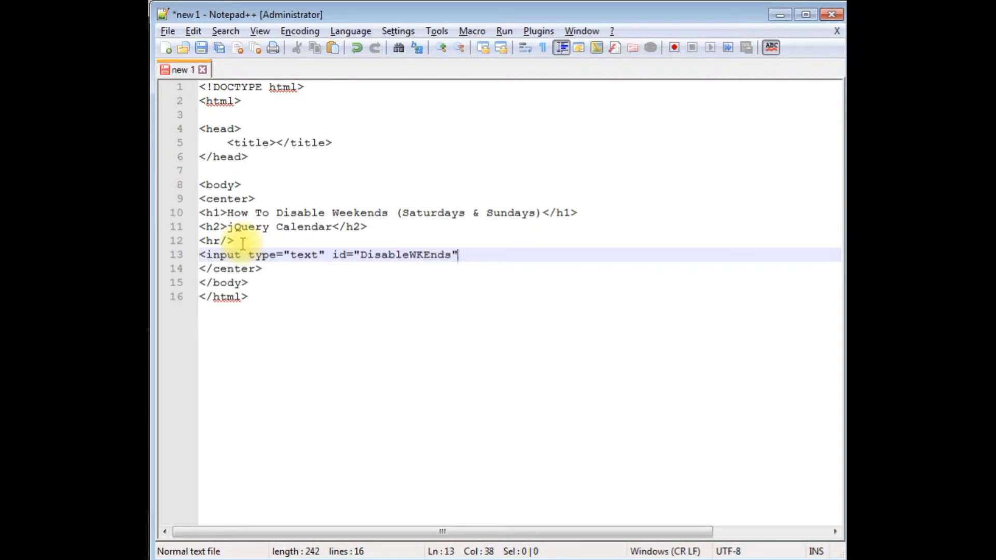
{"action": "type", "text": "/>"}
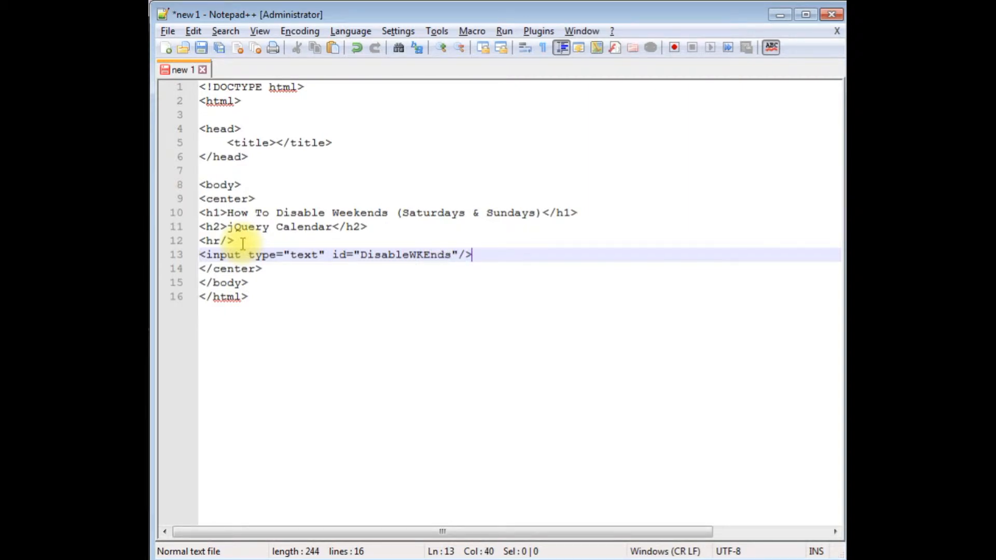
{"action": "left_click", "coordinate": [240, 240]}
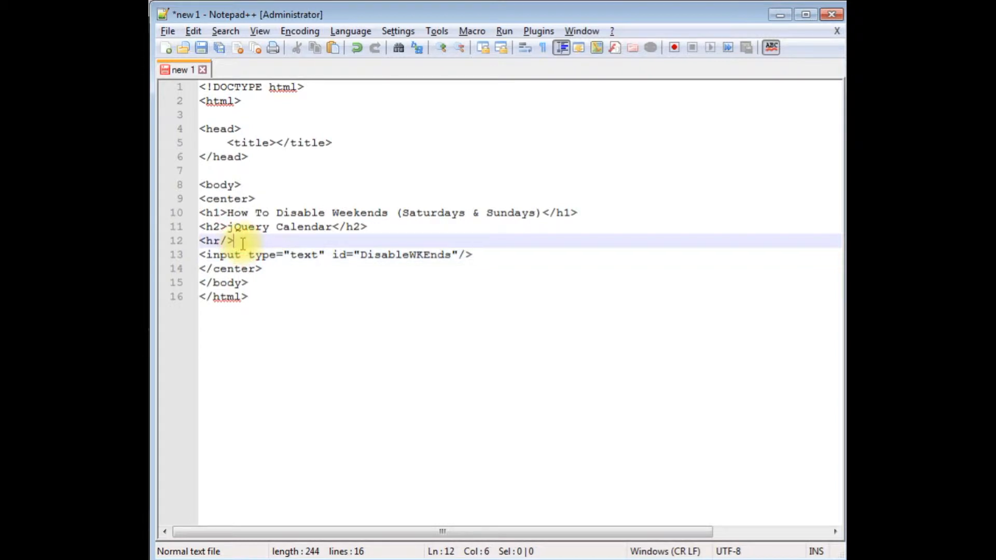
{"action": "type", "text": "Sel"}
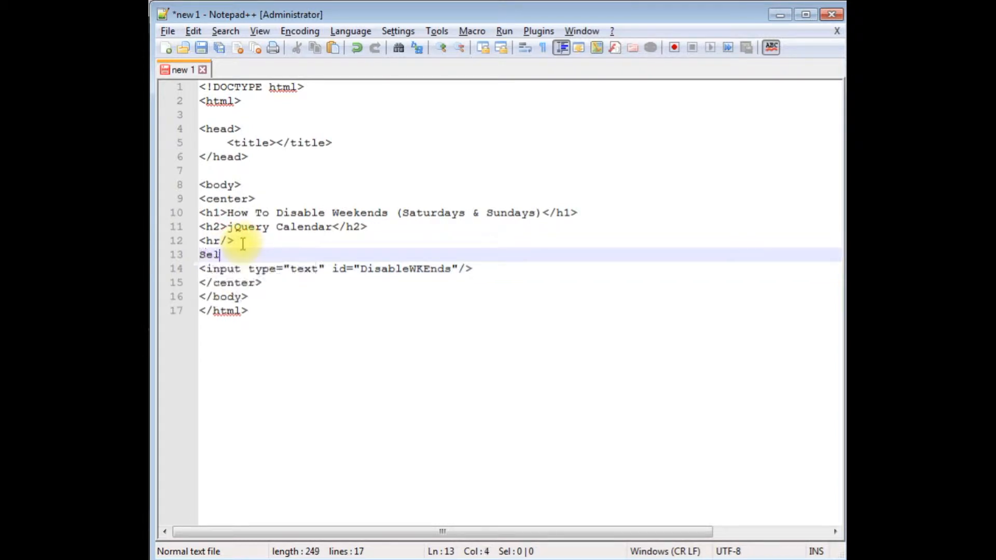
{"action": "type", "text": "ect Date : <input type=\"text\" id=\"DisableWKEnds\"/>"}
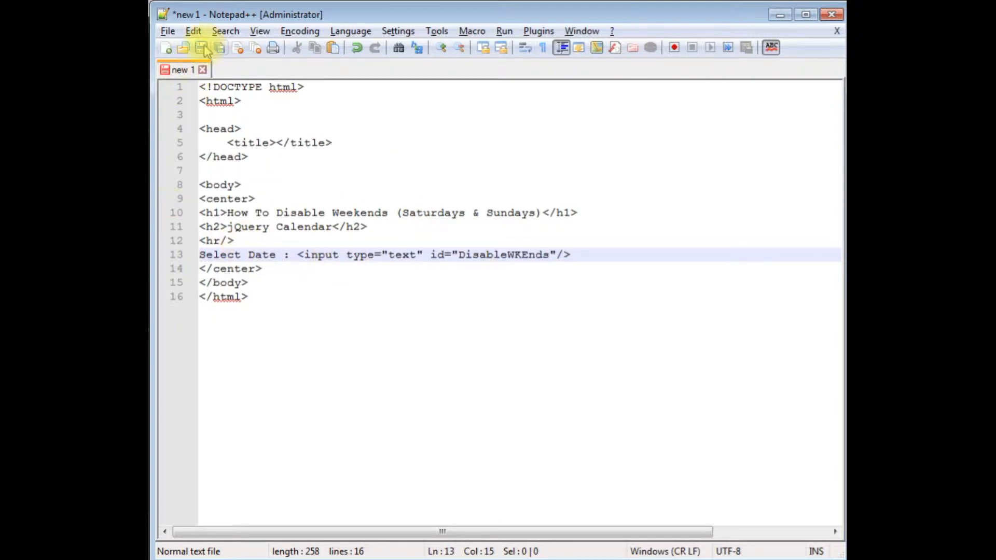
- Save the page as disable-weekends.html in php-Examples
{"action": "left_click", "coordinate": [201, 47]}
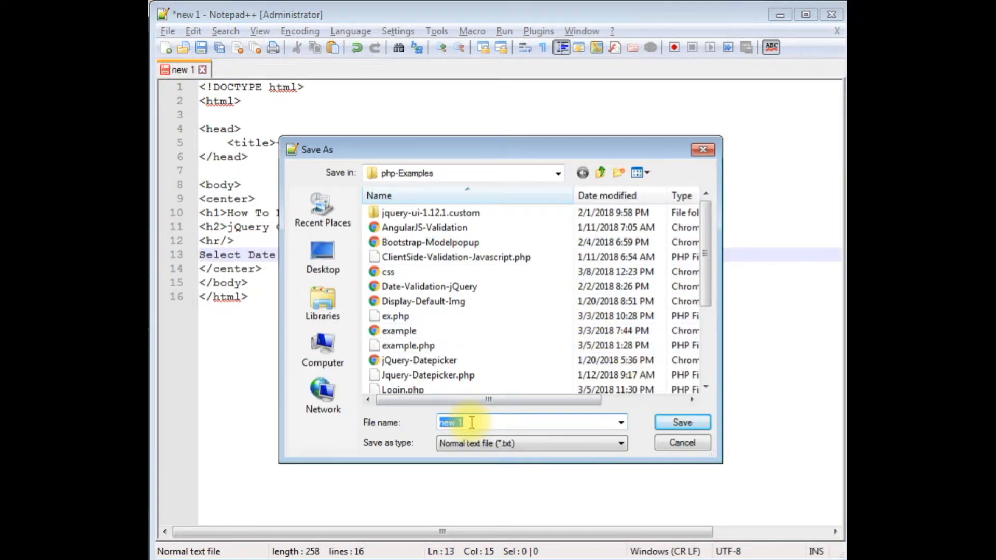
{"action": "type", "text": "disabl"}
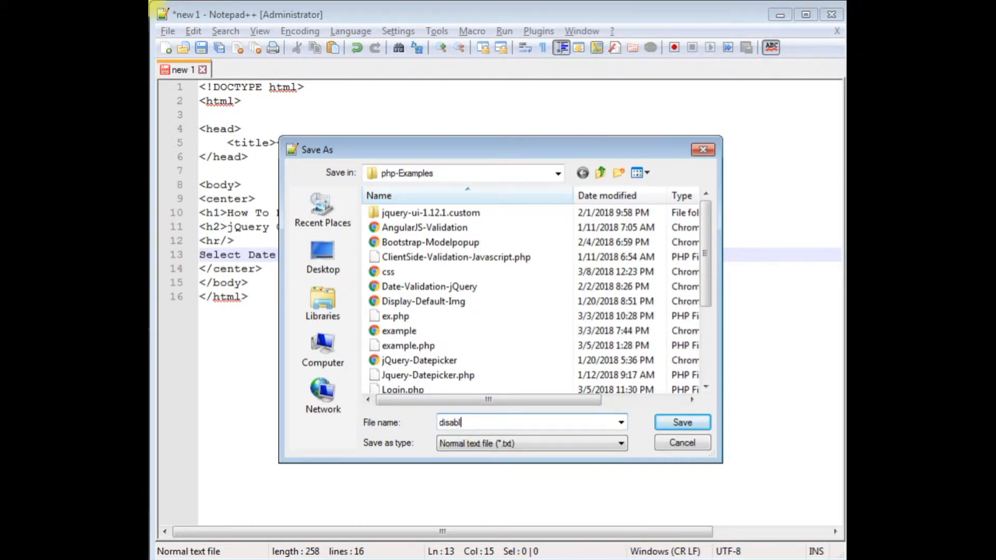
{"action": "type", "text": "e-week"}
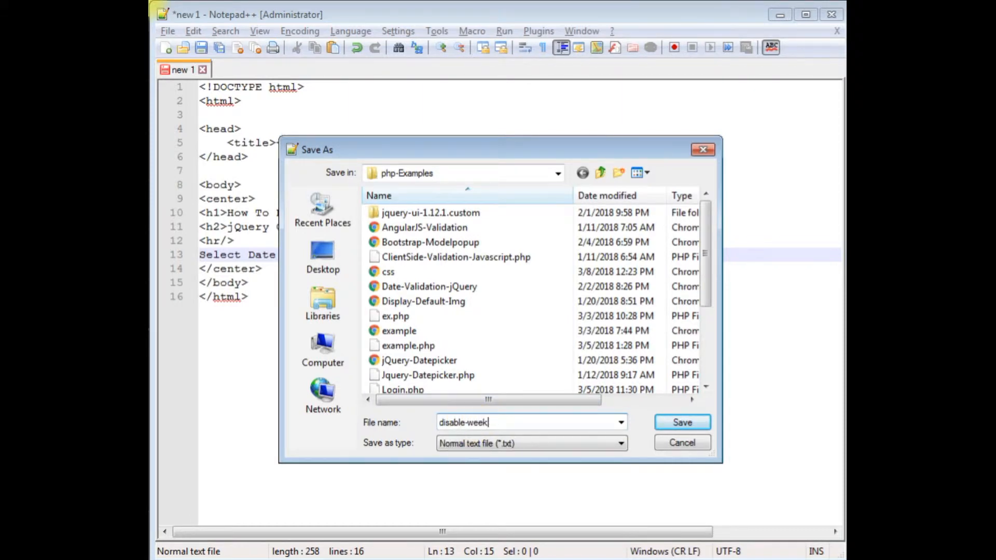
{"action": "type", "text": "ends.htm"}
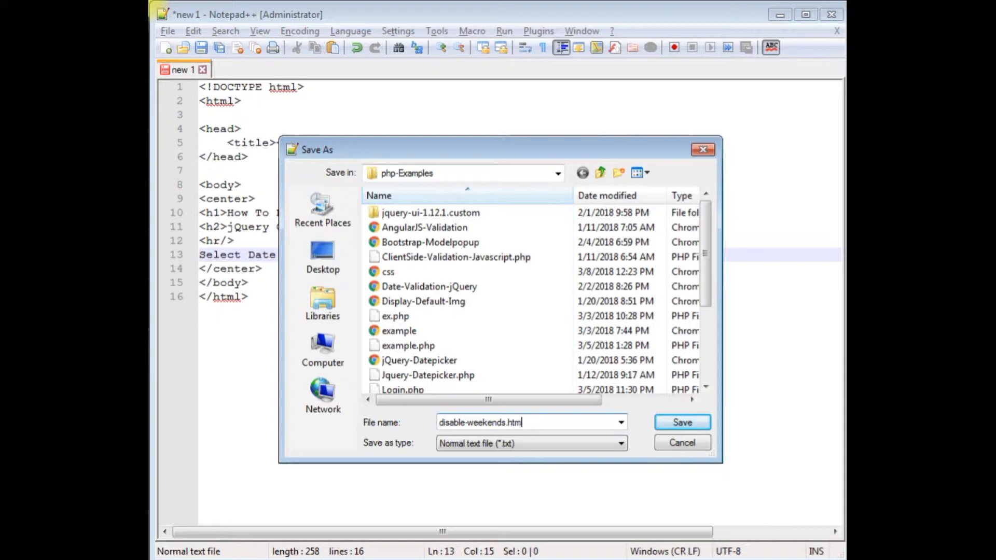
{"action": "left_click", "coordinate": [681, 422]}
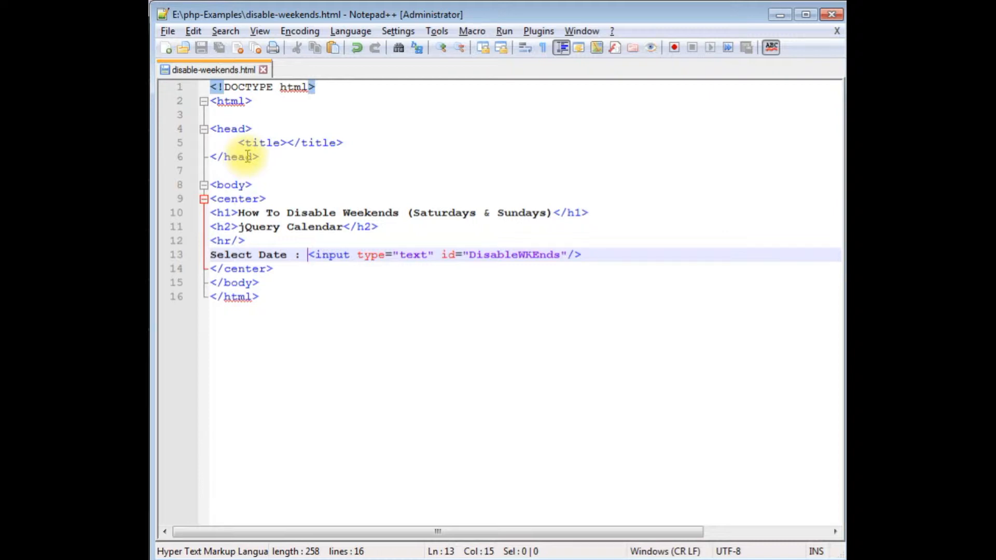
- Open disable-weekends.html from php-Examples with Google Chrome
{"action": "left_click", "coordinate": [184, 47]}
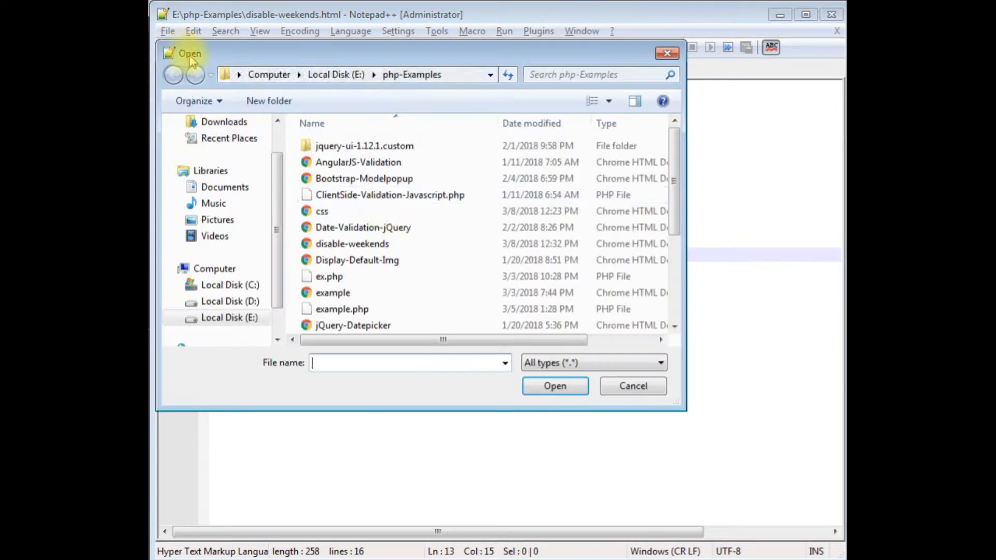
{"action": "left_click", "coordinate": [352, 243]}
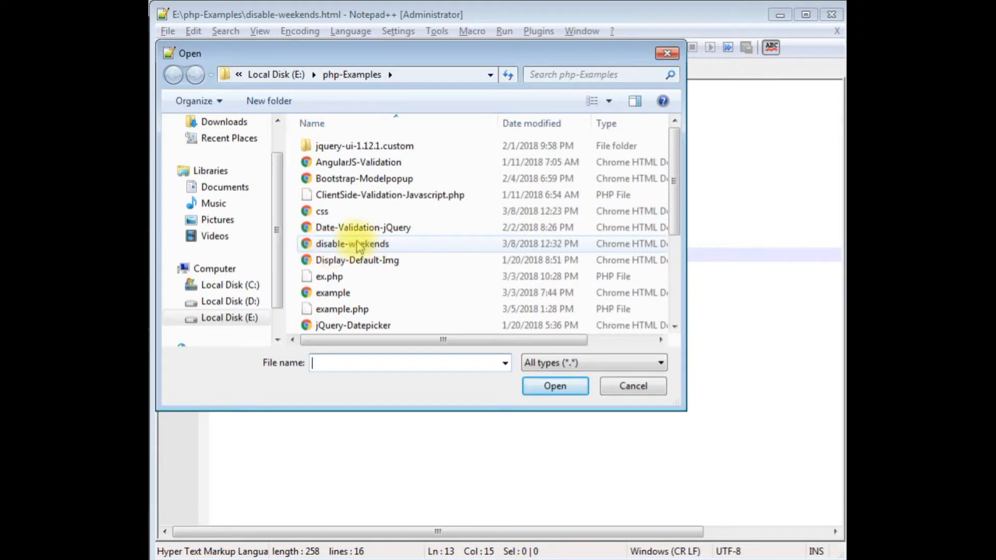
{"action": "right_click", "coordinate": [352, 243]}
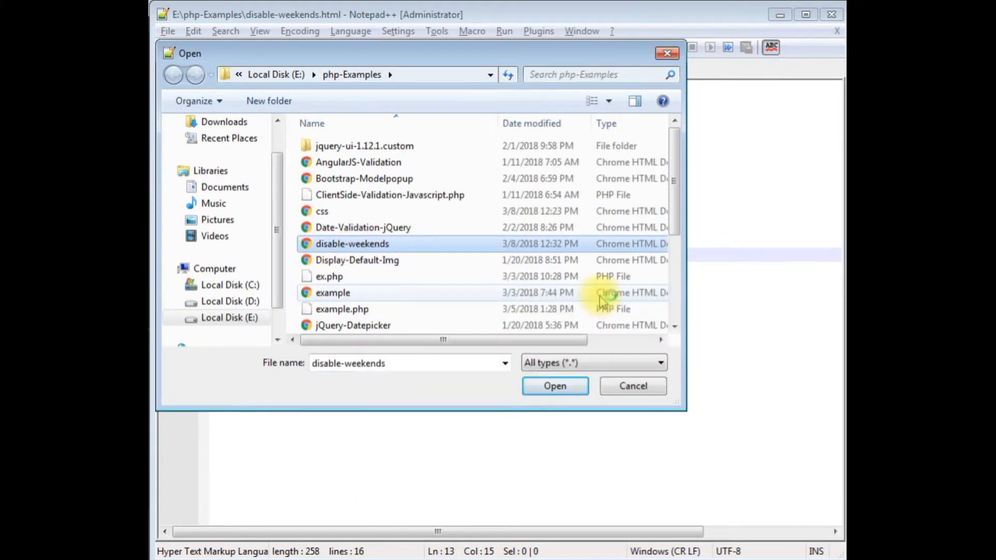
{"action": "left_click", "coordinate": [554, 385]}
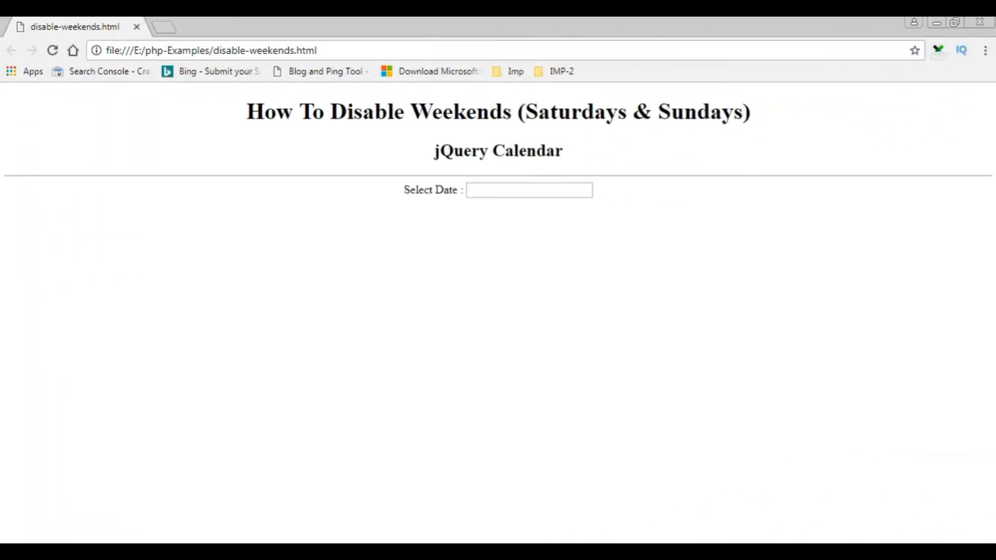
{"action": "mouse_move", "coordinate": [354, 243]}
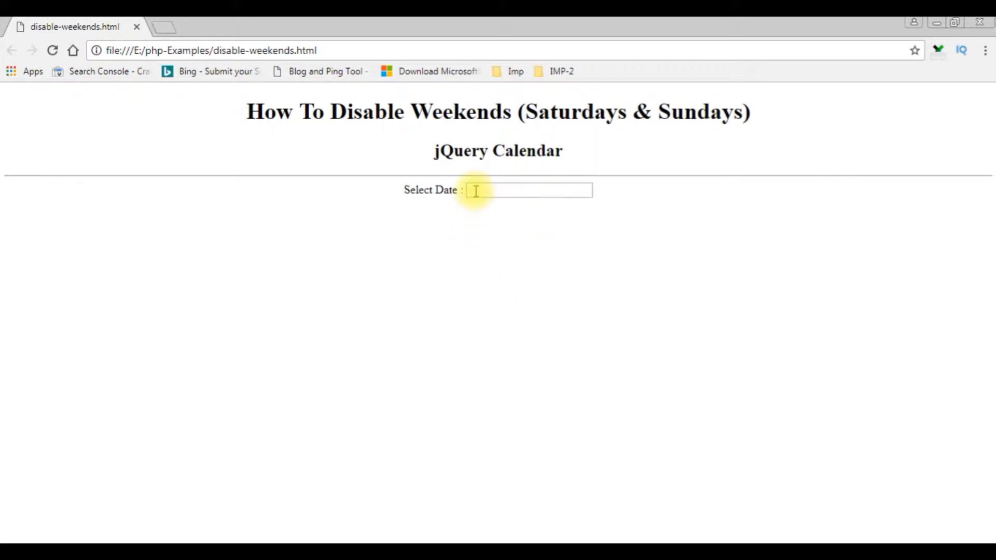
- Test the Select Date box, which shows no calendar, and return to Notepad++
{"action": "left_click", "coordinate": [508, 190]}
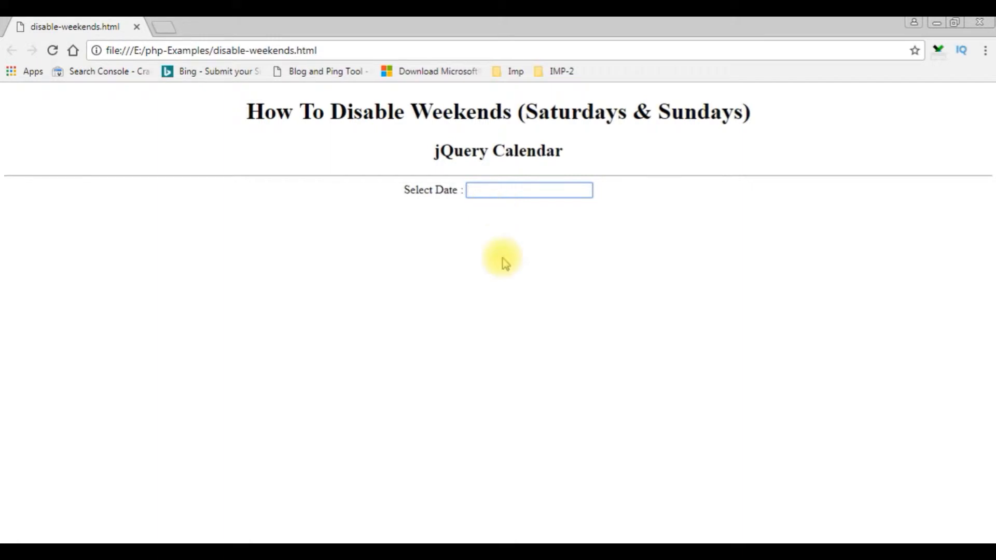
{"action": "left_click", "coordinate": [529, 189]}
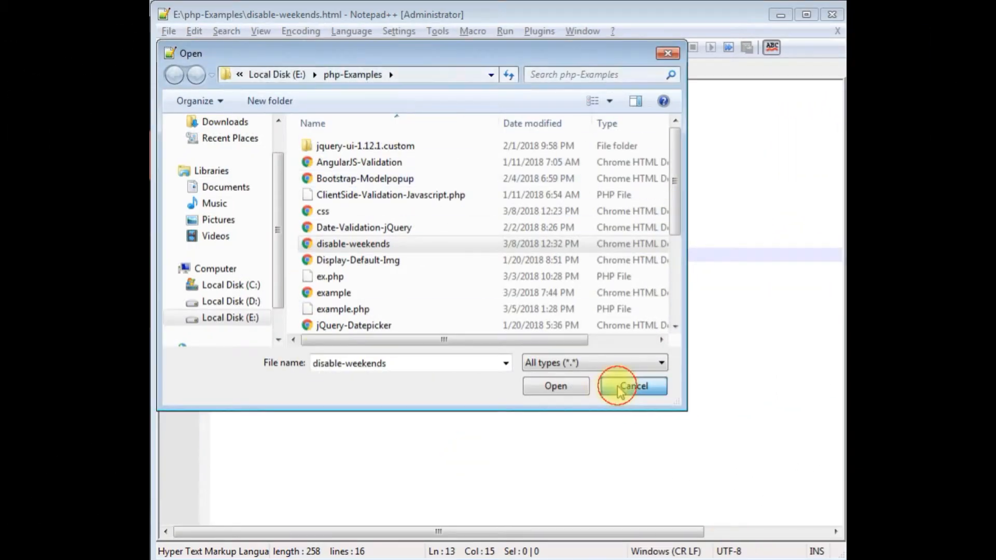
- Dismiss the Open dialog and type <script> after the title line in the head
{"action": "left_click", "coordinate": [632, 386]}
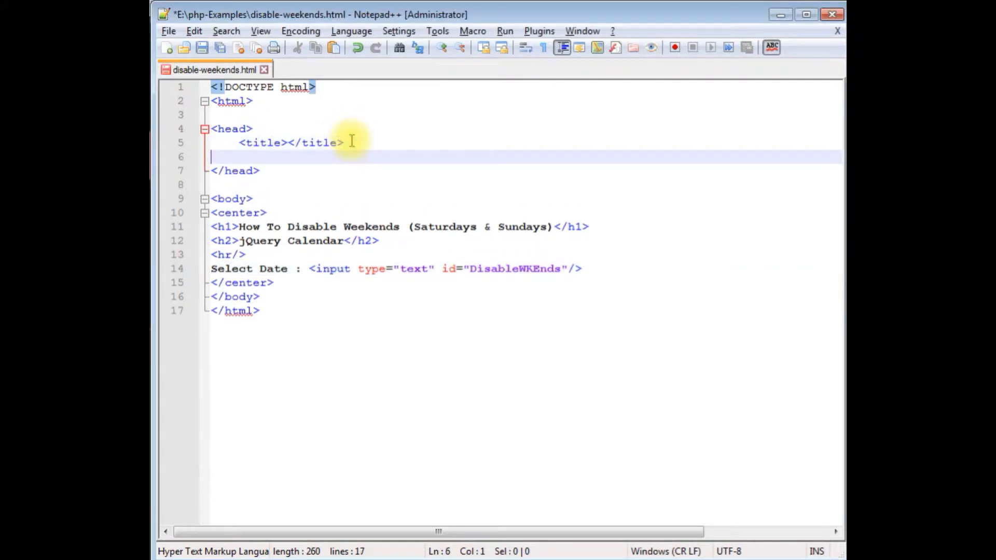
{"action": "type", "text": "<script"}
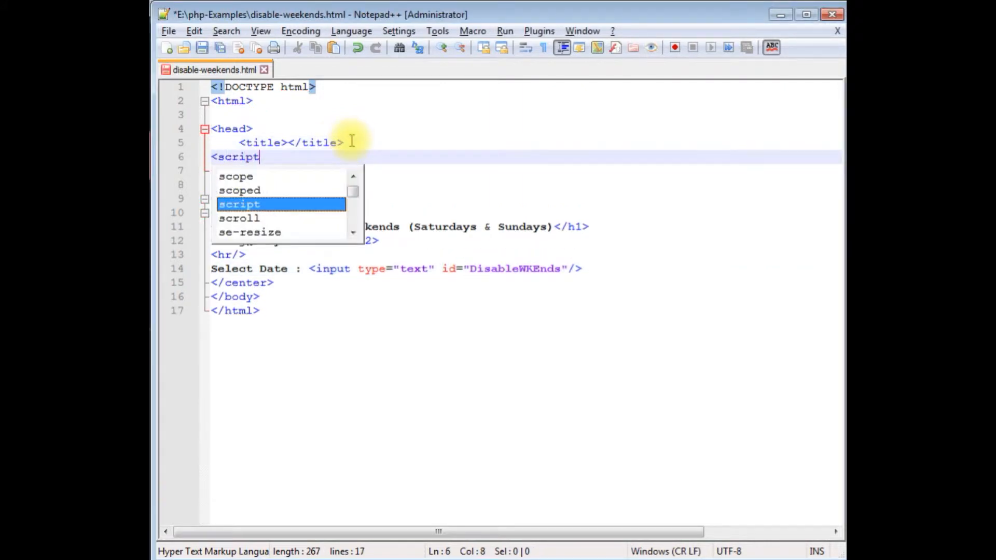
{"action": "type", "text": ">"}
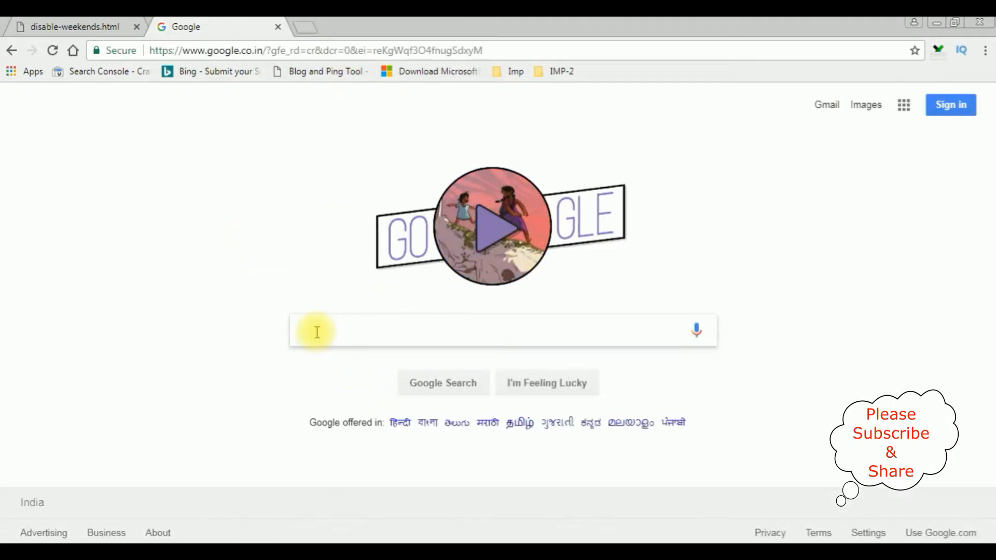
- Search developers.google.com, go to Hosted Libraries' jQuery section, and select the 3.x snippet
{"action": "type", "text": "developers.google ajax"}
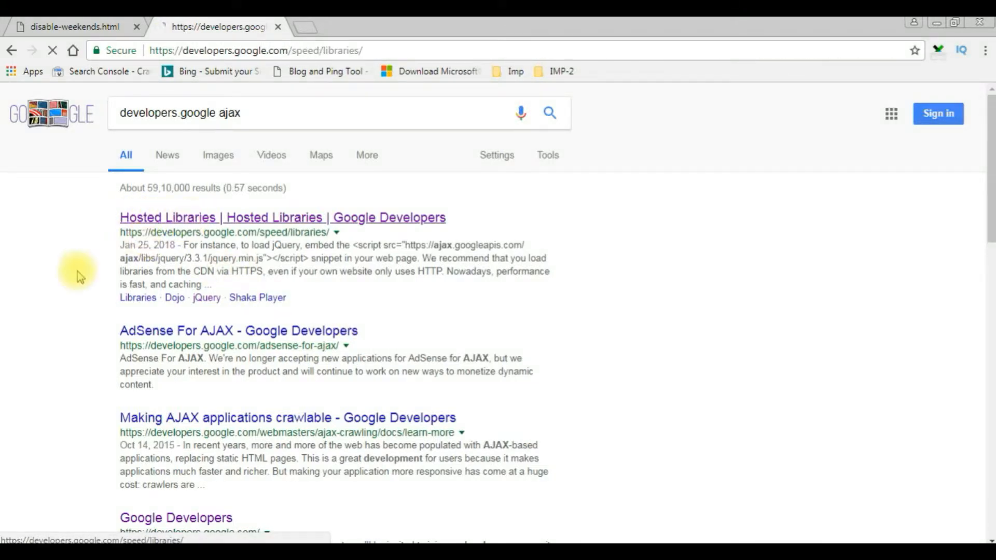
{"action": "left_click", "coordinate": [282, 217]}
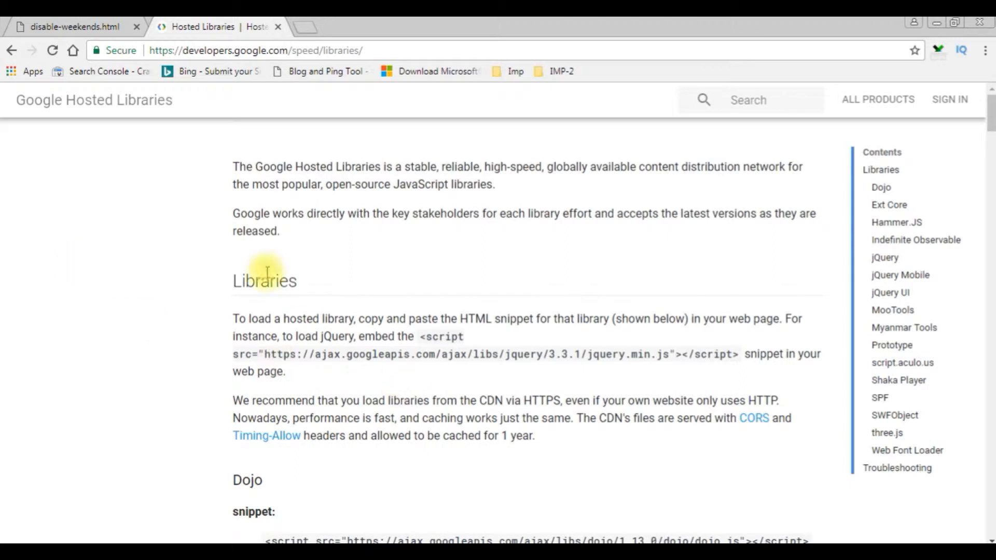
{"action": "mouse_move", "coordinate": [832, 354]}
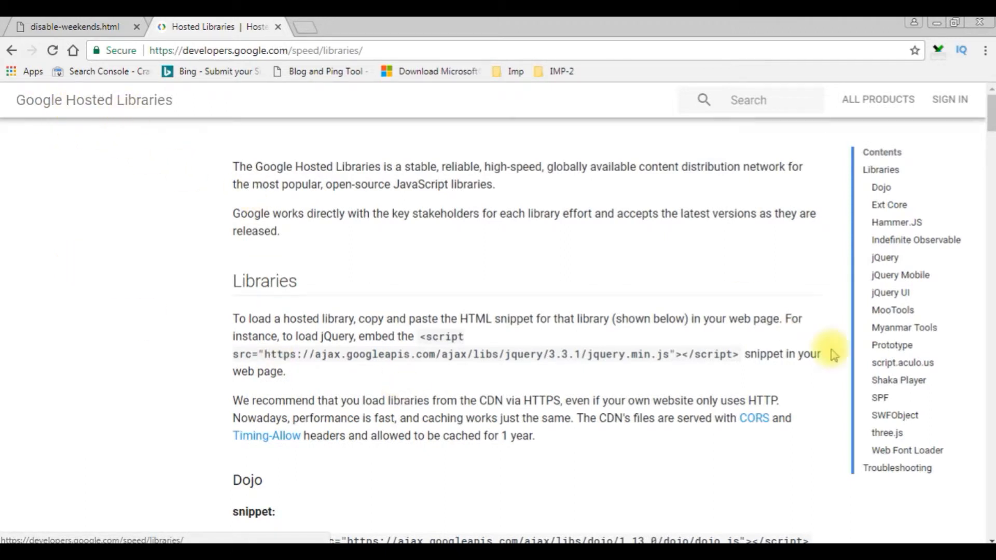
{"action": "left_click", "coordinate": [883, 257]}
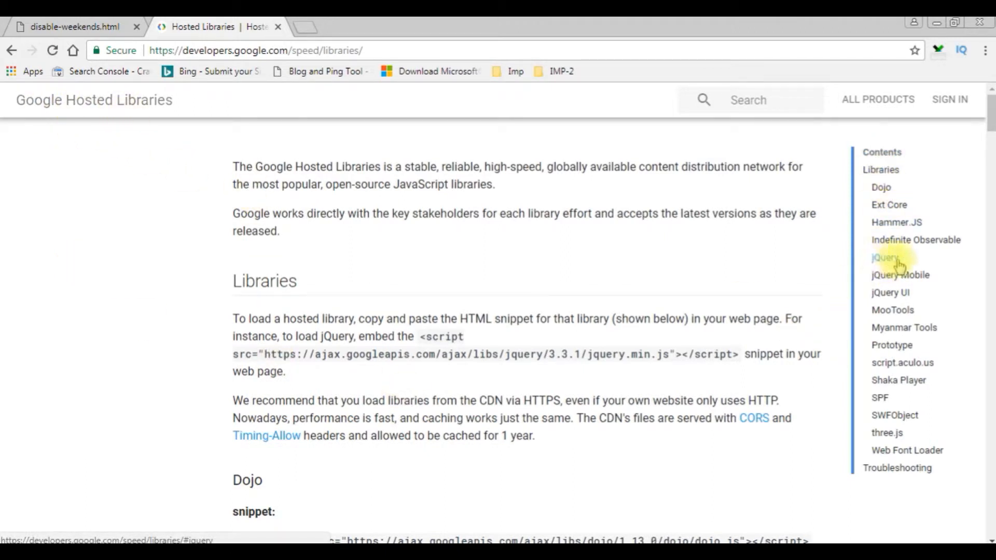
{"action": "left_click", "coordinate": [880, 257]}
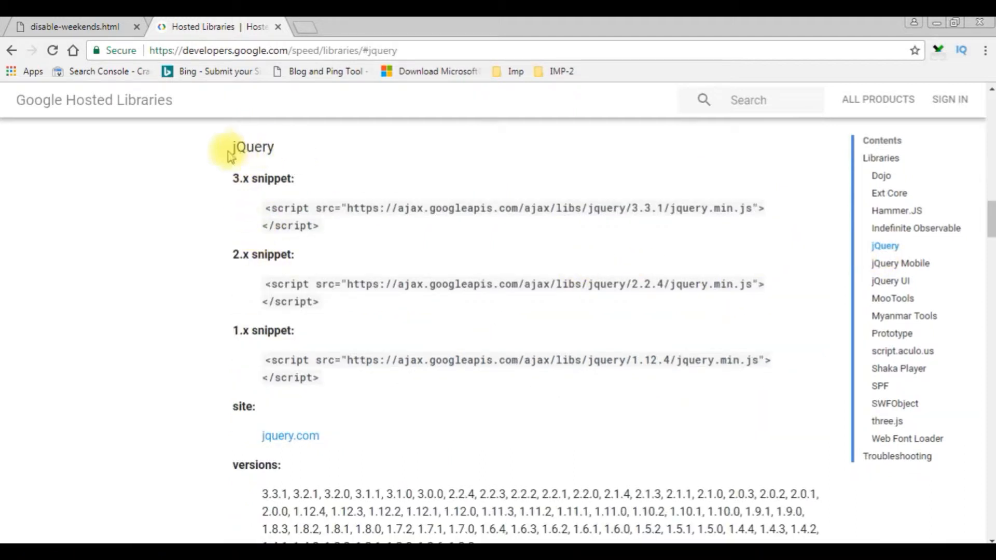
{"action": "mouse_move", "coordinate": [272, 212]}
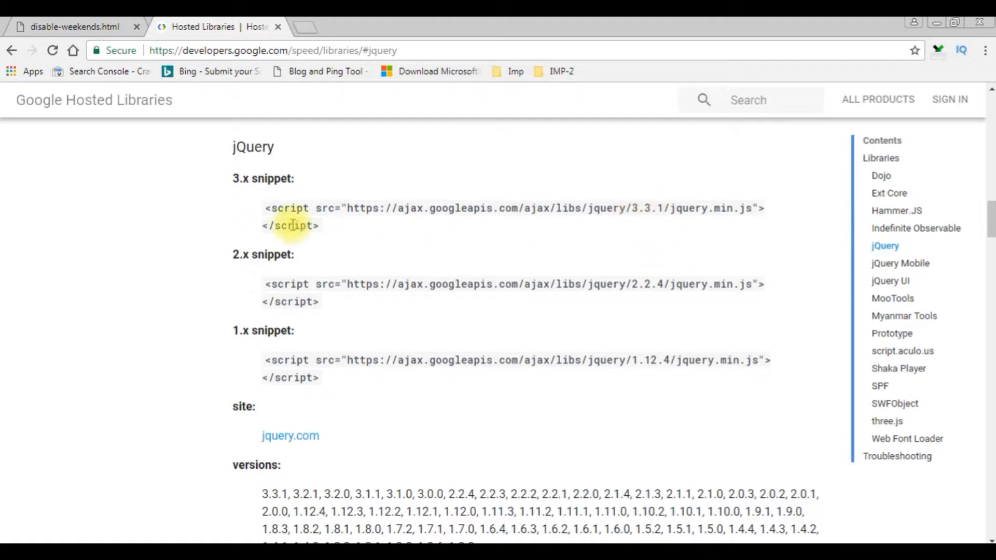
{"action": "left_click_drag", "start_coordinate": [266, 207], "coordinate": [317, 226]}
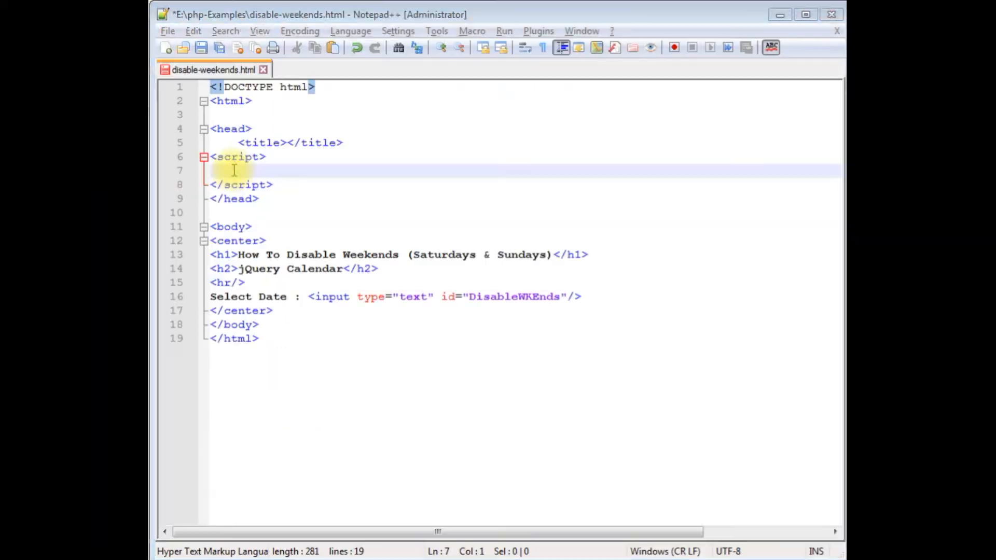
- Enter the jQuery 3.3.1 ajax.googleapis.com <script src> tag in the head
{"action": "type", "text": "<script src=\"https://ajax.googleapis.com/ajax/libs/jquery/3.3.1/jquery.min.js\"></script>"}
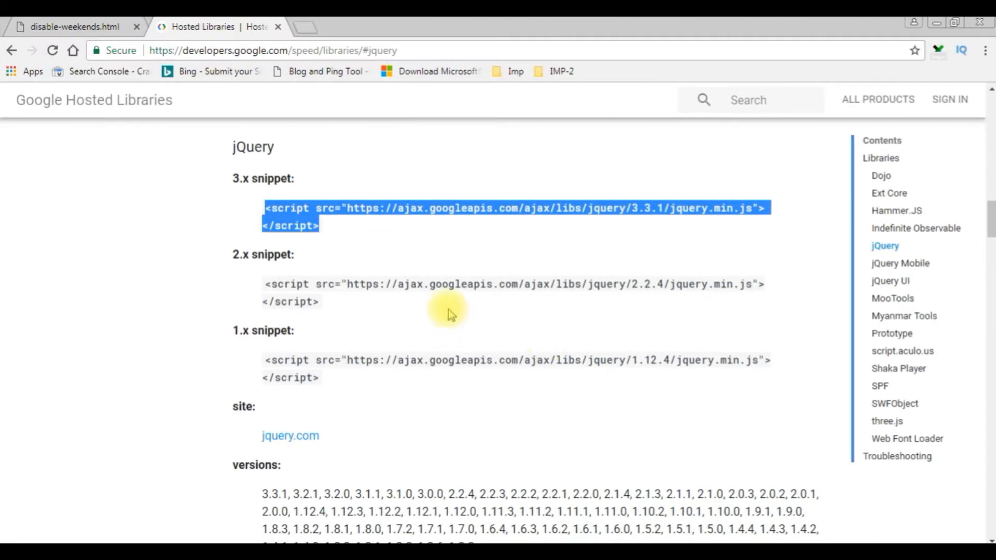
{"action": "mouse_move", "coordinate": [890, 280]}
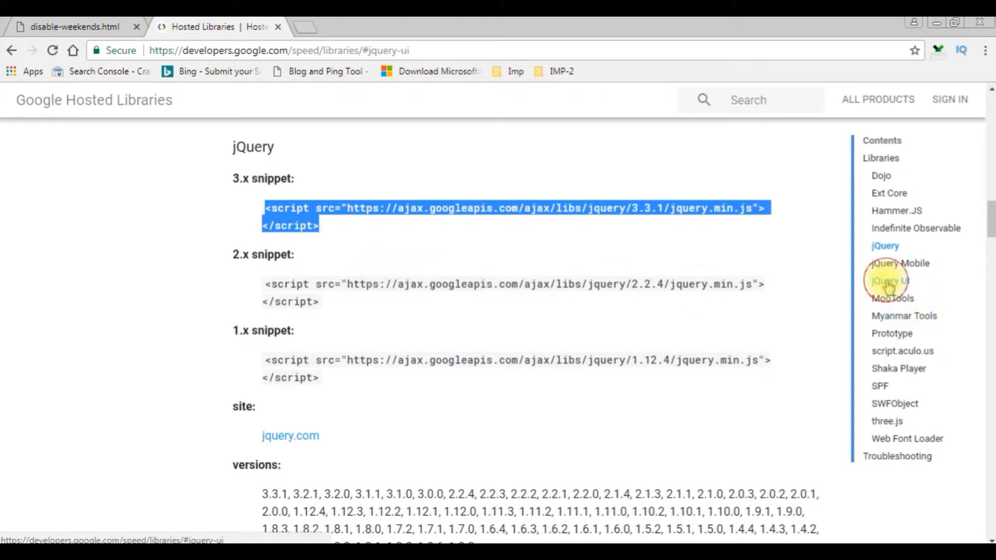
- Jump to the jQuery UI section of Hosted Libraries
{"action": "left_click", "coordinate": [891, 280]}
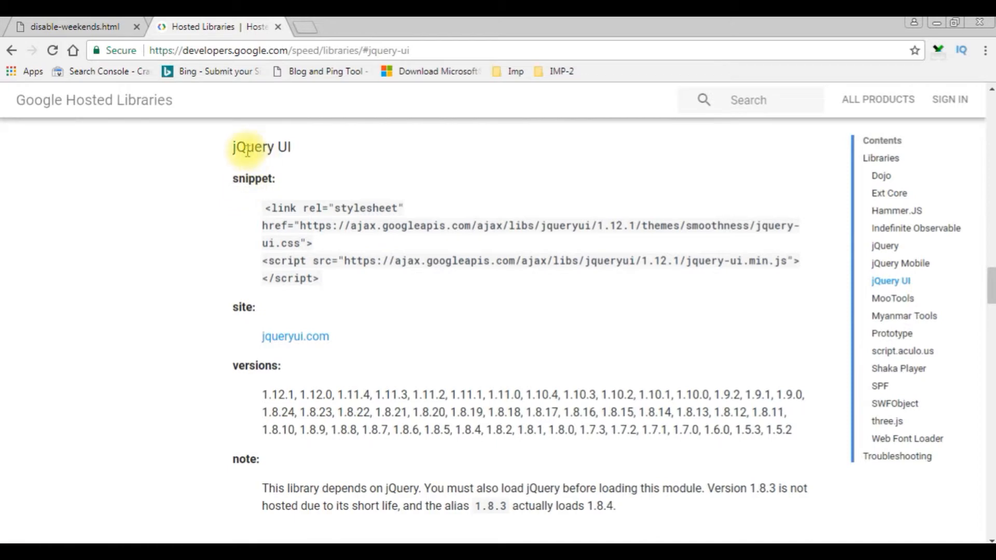
{"action": "mouse_move", "coordinate": [263, 209]}
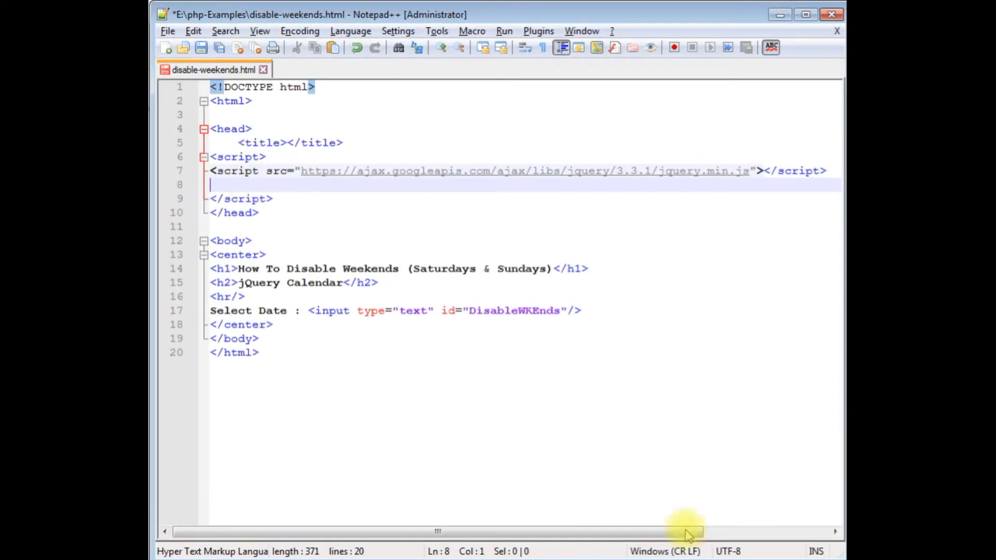
- Place the cursor in the head where the jQuery UI link and script go
{"action": "left_click", "coordinate": [219, 185]}
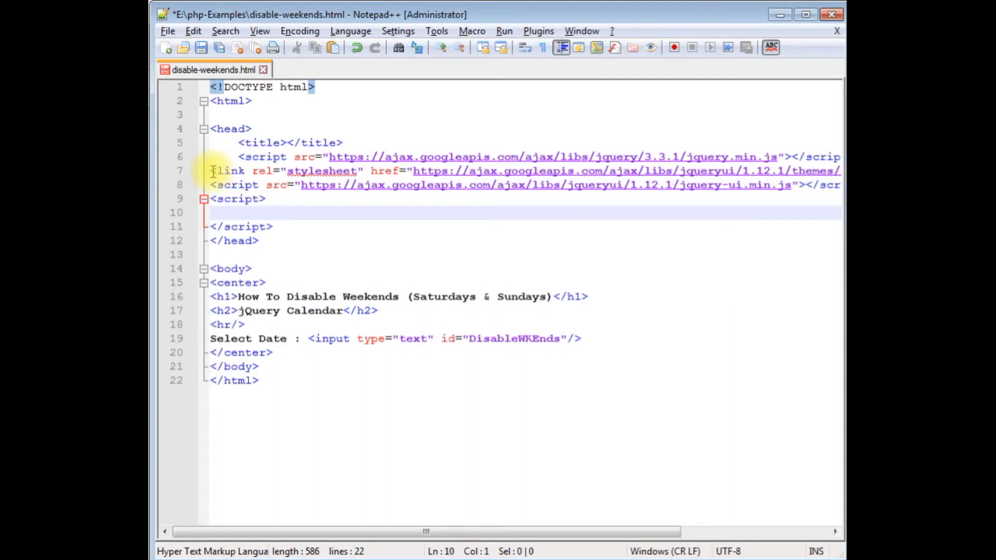
- Type the $(document).ready(function(){ wrapper inside the script block
{"action": "type", "text": "$"}
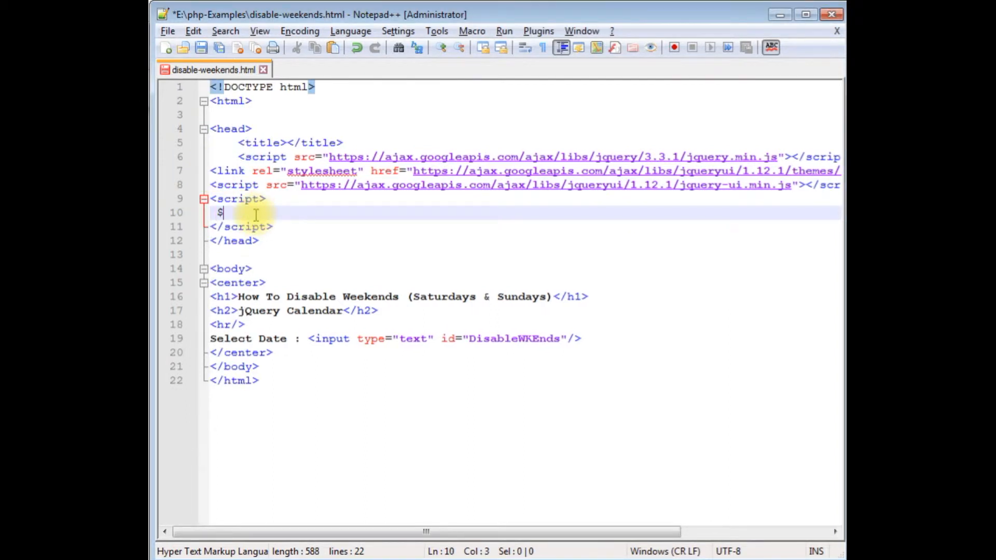
{"action": "type", "text": "()"}
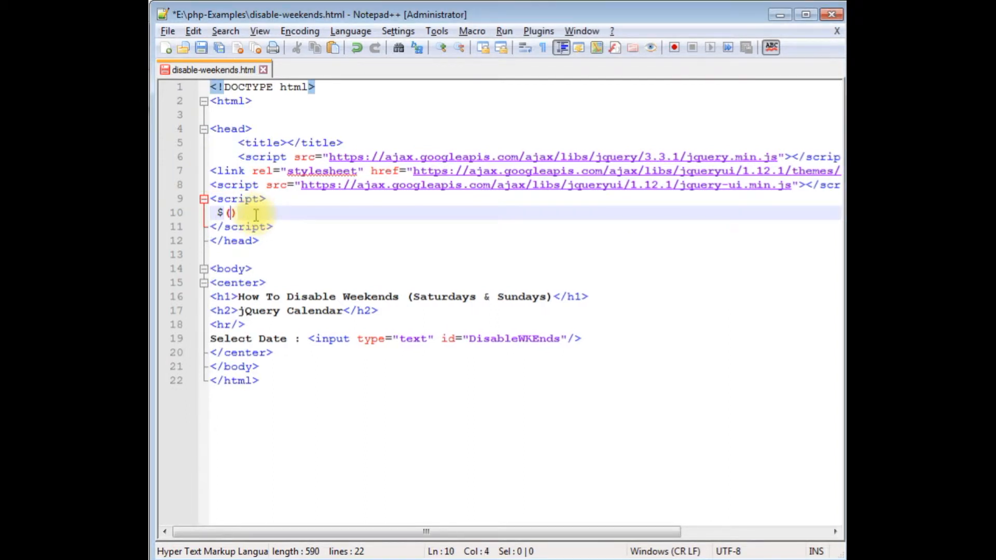
{"action": "type", "text": "documet"}
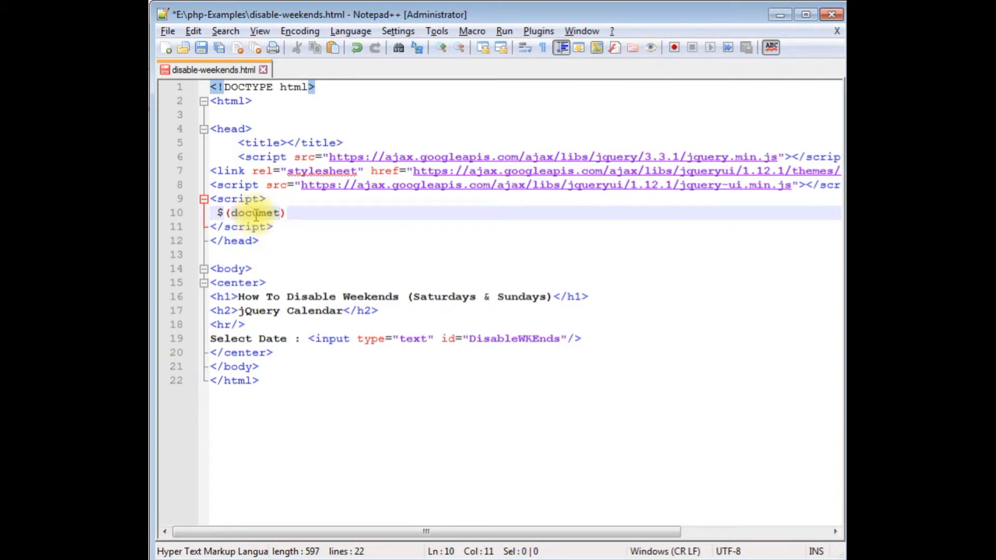
{"action": "type", "text": "n"}
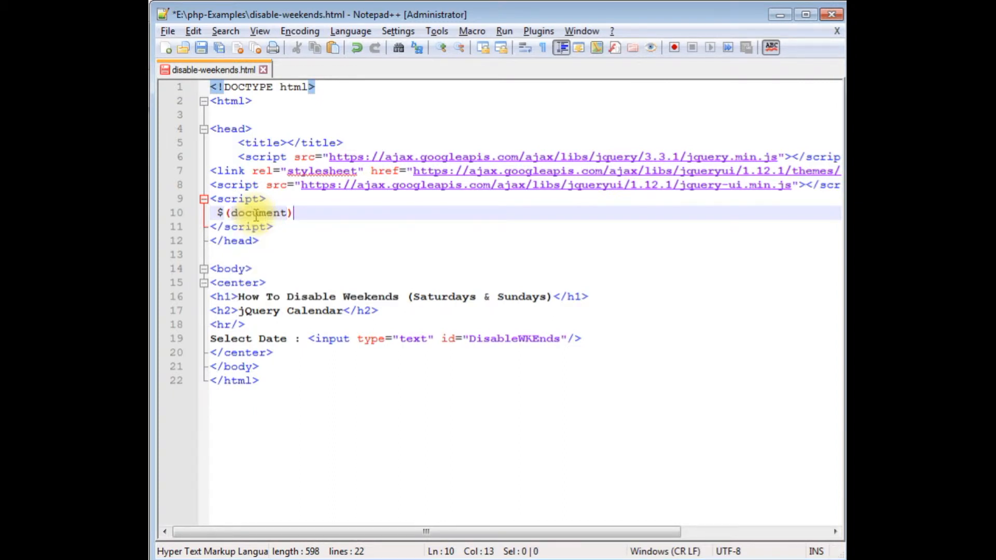
{"action": "type", "text": ".ready"}
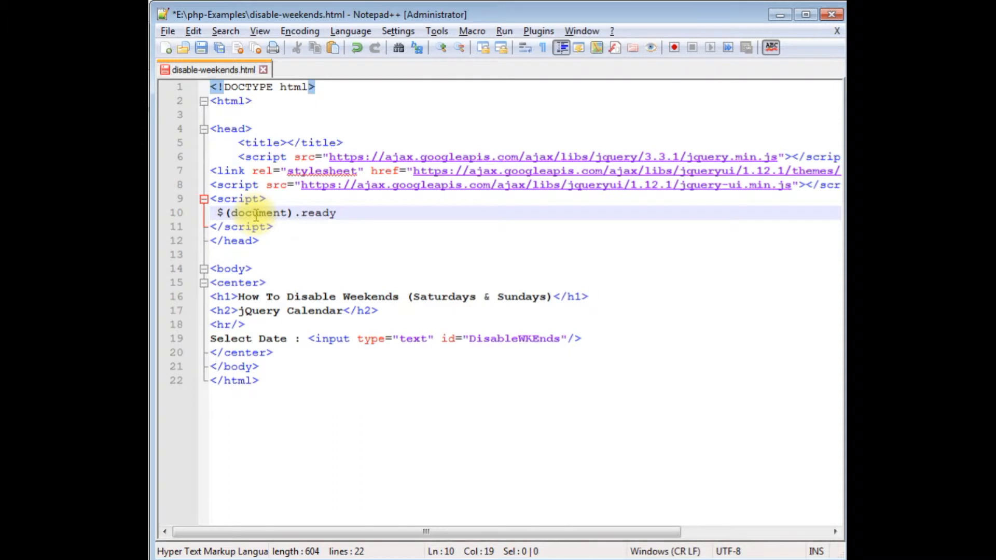
{"action": "type", "text": "(fun"}
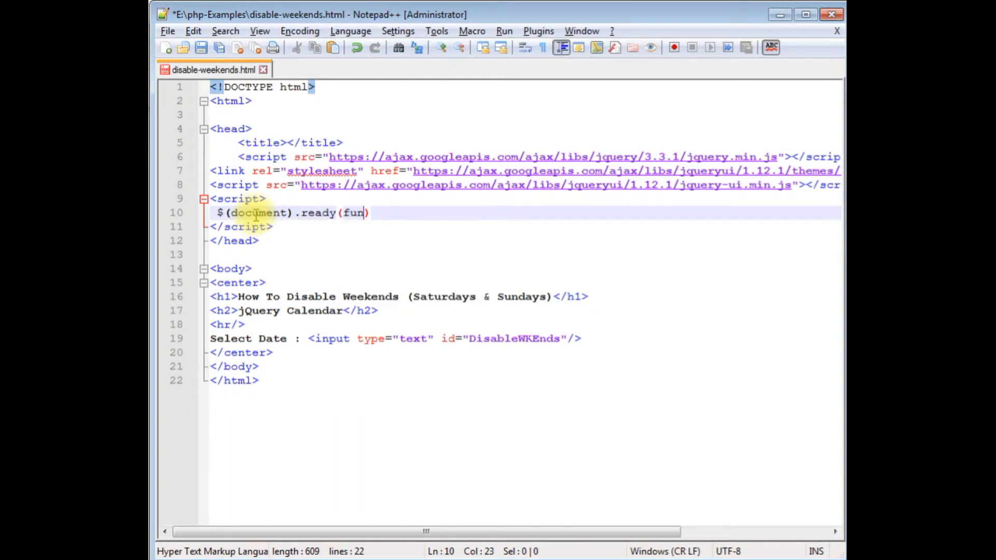
{"action": "type", "text": "ction()"}
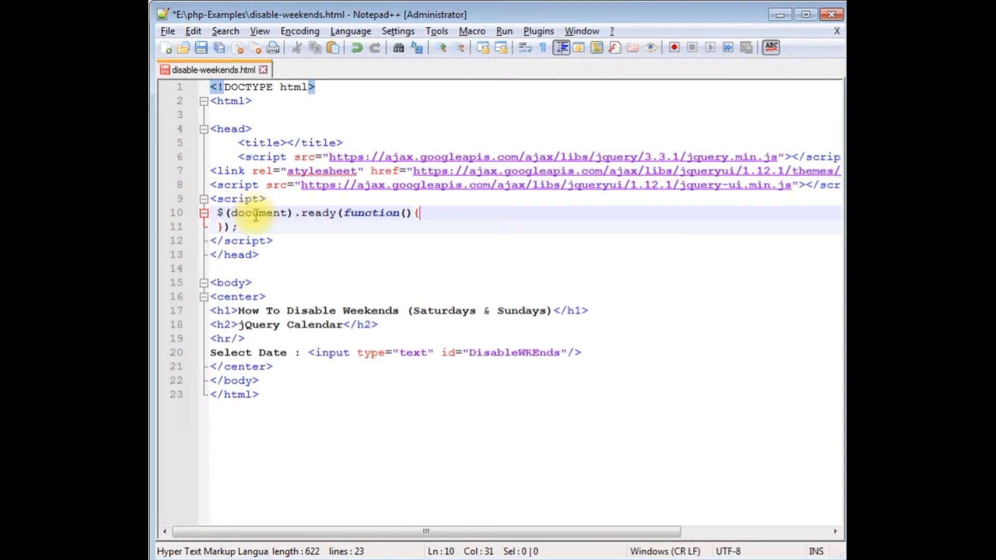
{"action": "key", "text": "enter"}
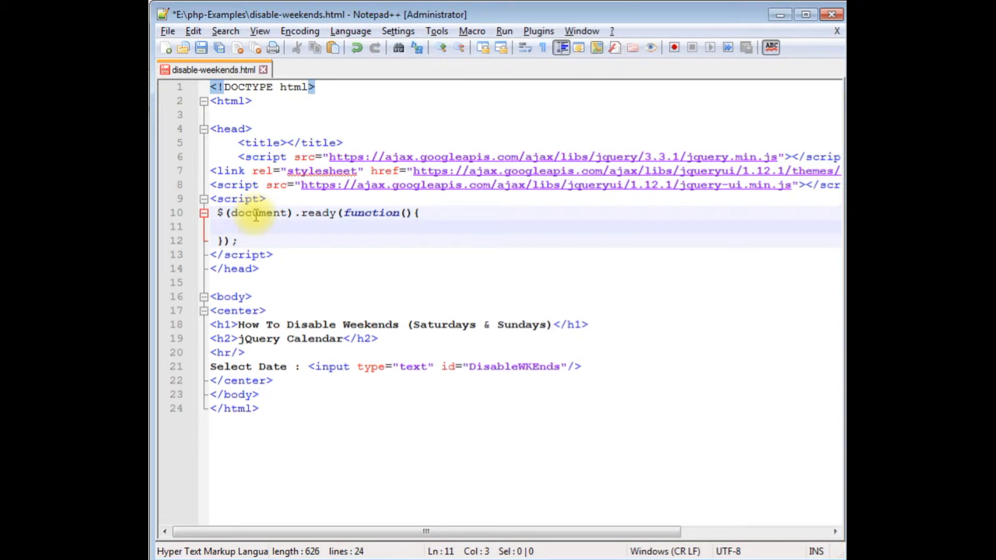
- Inside the ready function, call $('#DisableWKEnds').datepicker({ }); with empty options
{"action": "type", "text": "$ ()"}
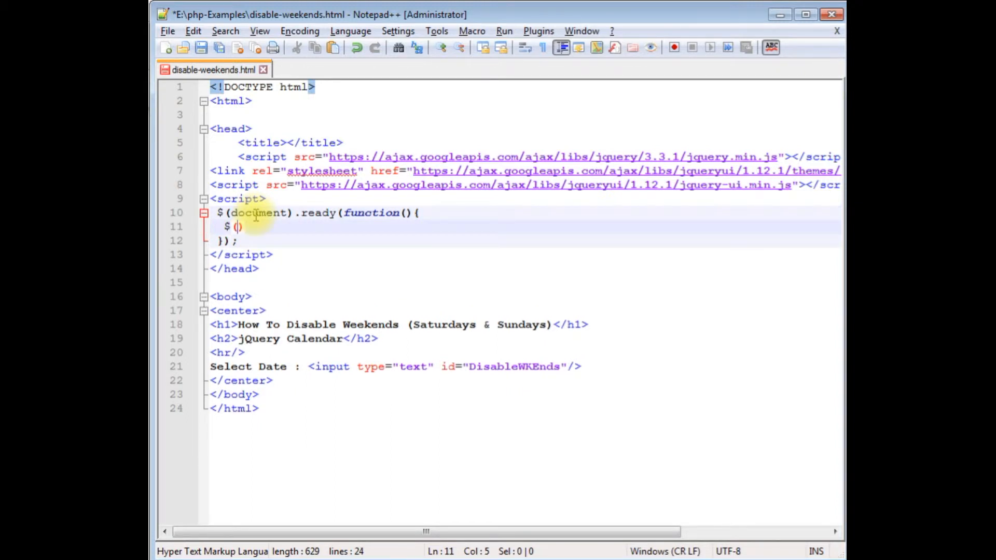
{"action": "type", "text": "''"}
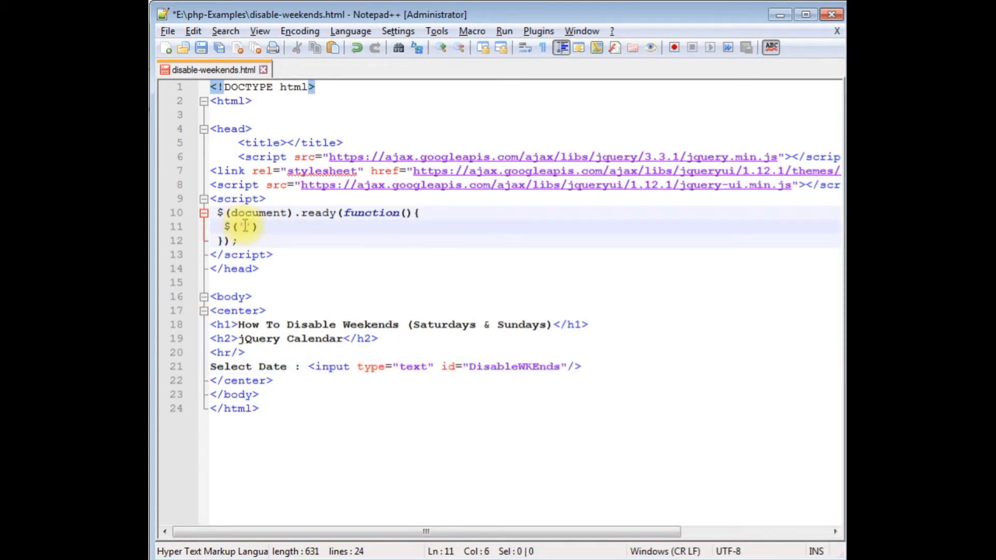
{"action": "type", "text": "DisableWKEnds"}
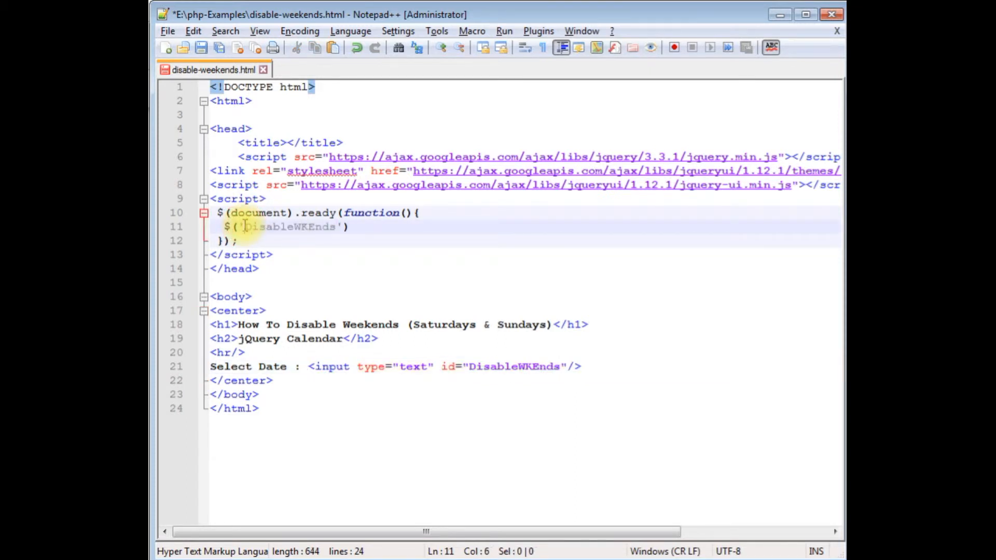
{"action": "type", "text": "#"}
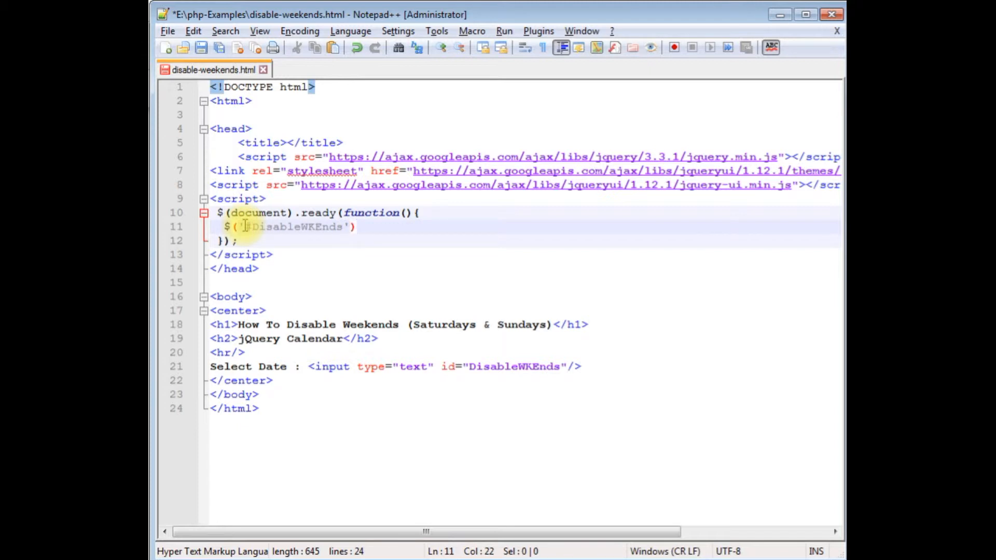
{"action": "type", "text": ".datepi"}
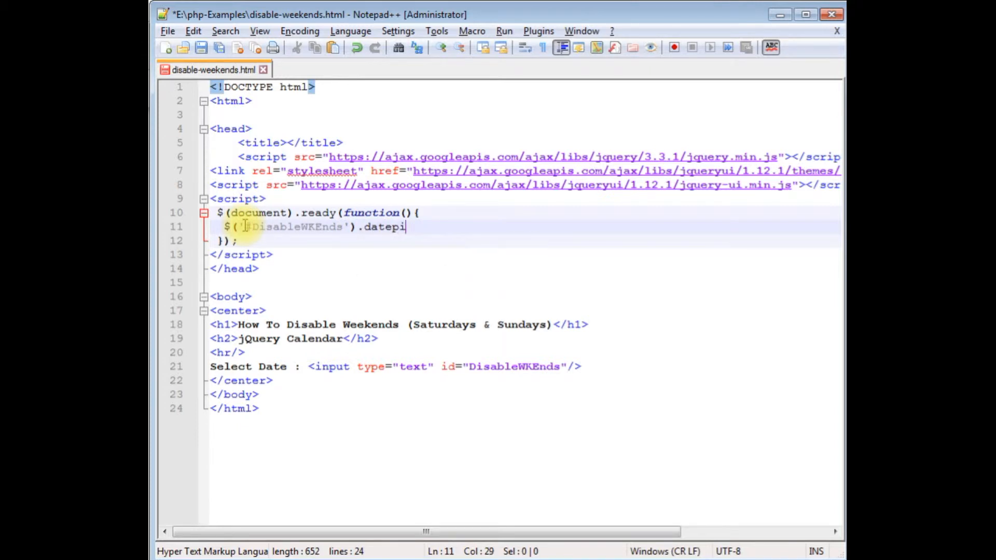
{"action": "type", "text": "cker"}
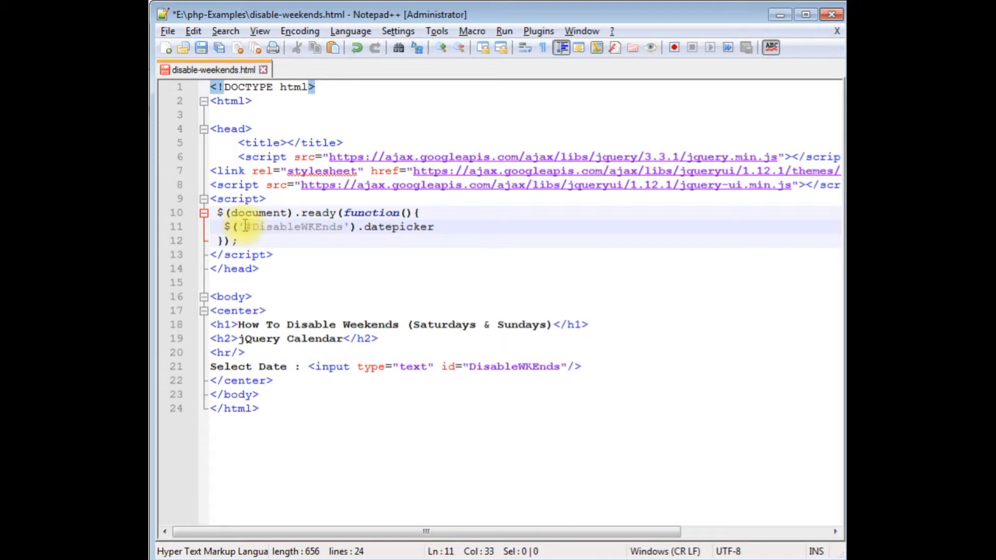
{"action": "type", "text": "({"}
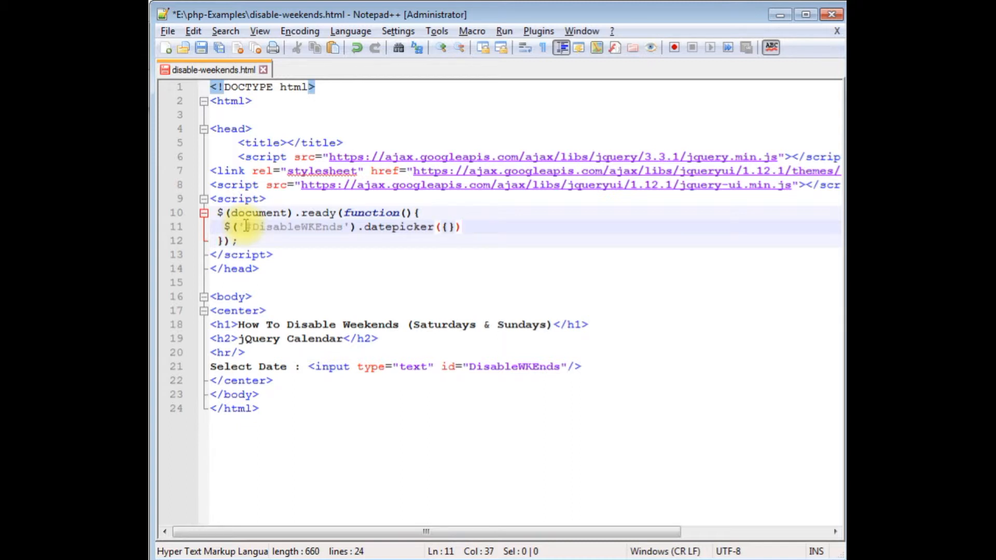
{"action": "key", "text": "Enter"}
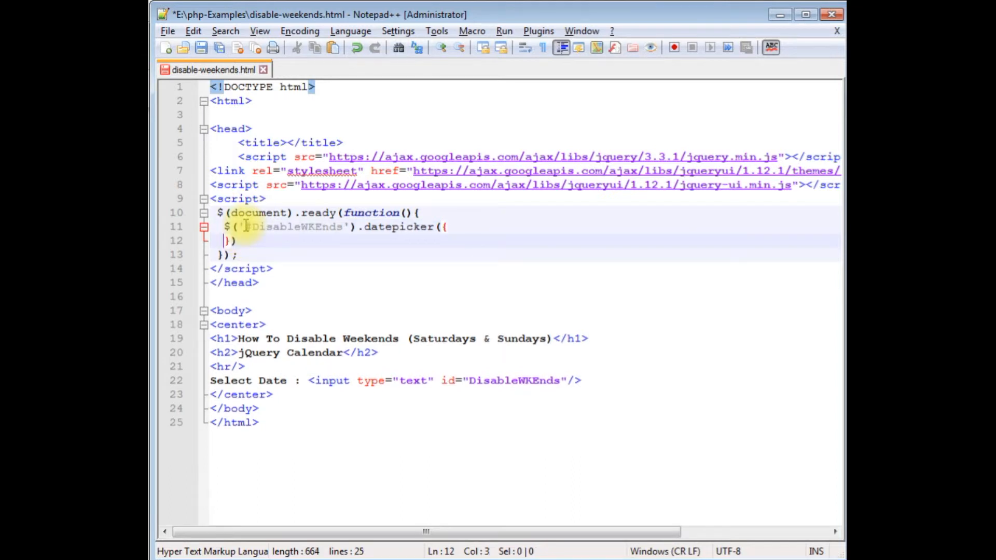
{"action": "type", "text": ";"}
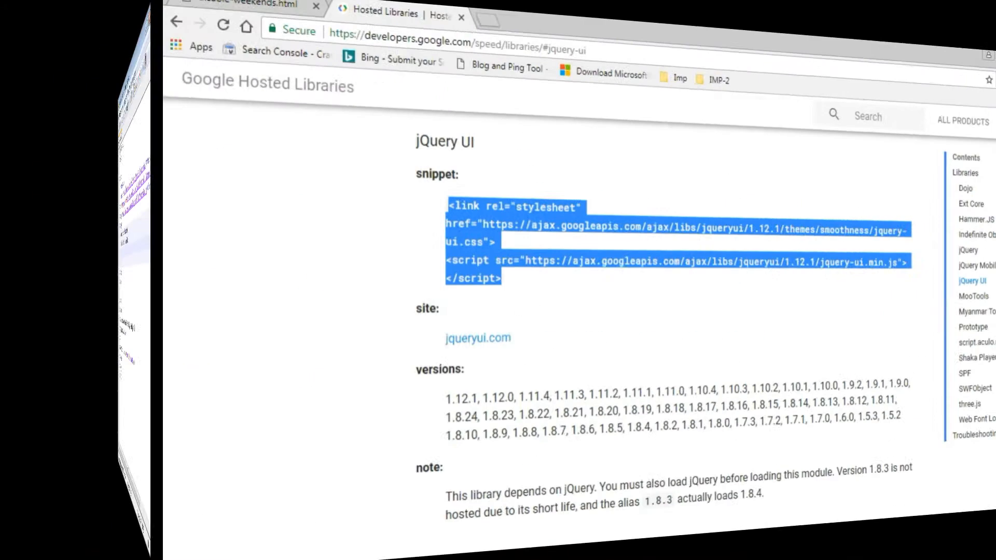
- Open the default-styled Select Date calendar on disable-weekends.html and pick March 10, 2018
{"action": "left_click", "coordinate": [74, 26]}
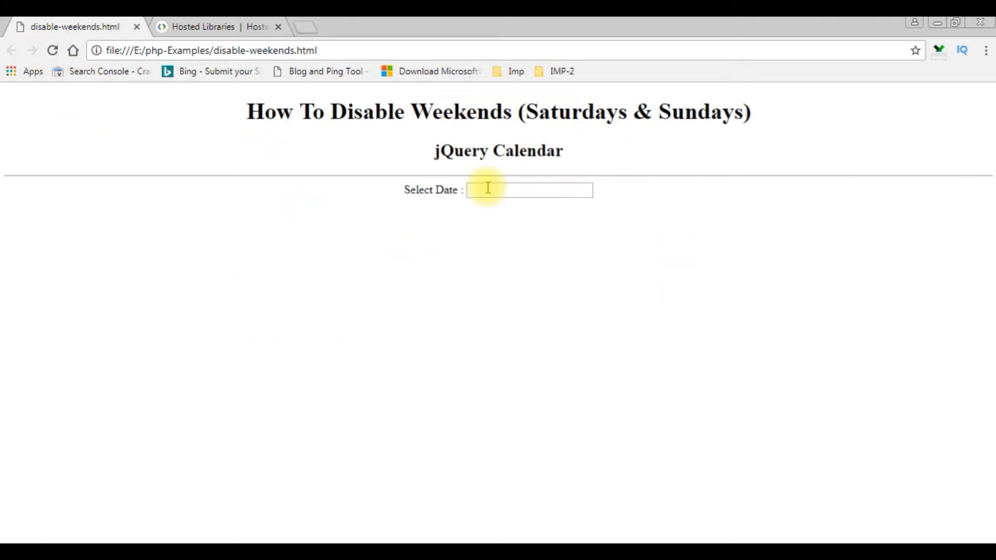
{"action": "left_click", "coordinate": [528, 190]}
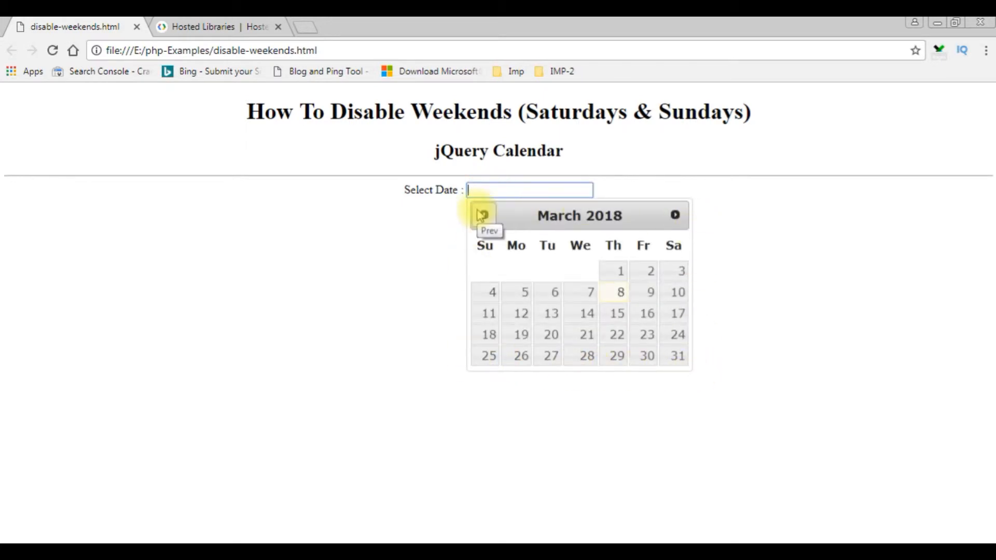
{"action": "mouse_move", "coordinate": [488, 335]}
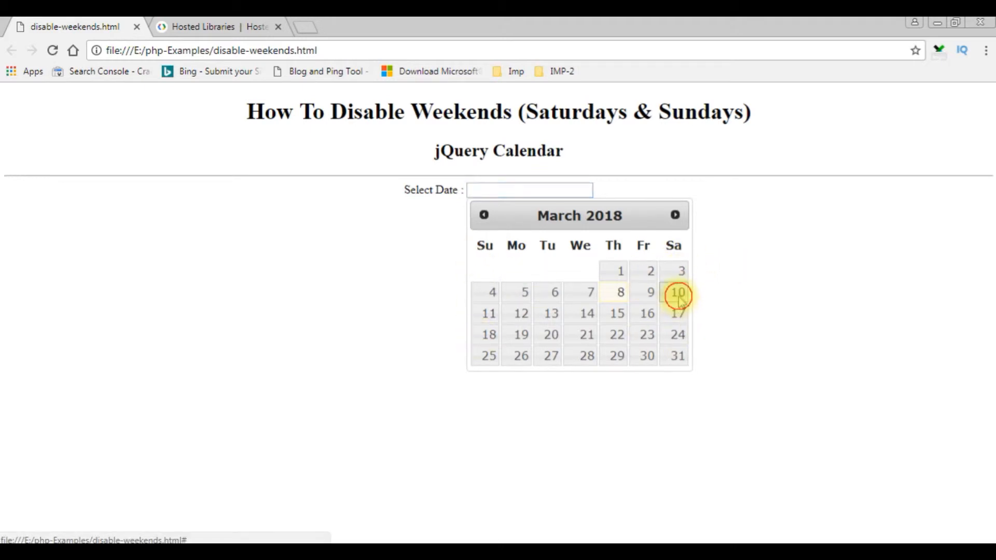
{"action": "left_click", "coordinate": [676, 291]}
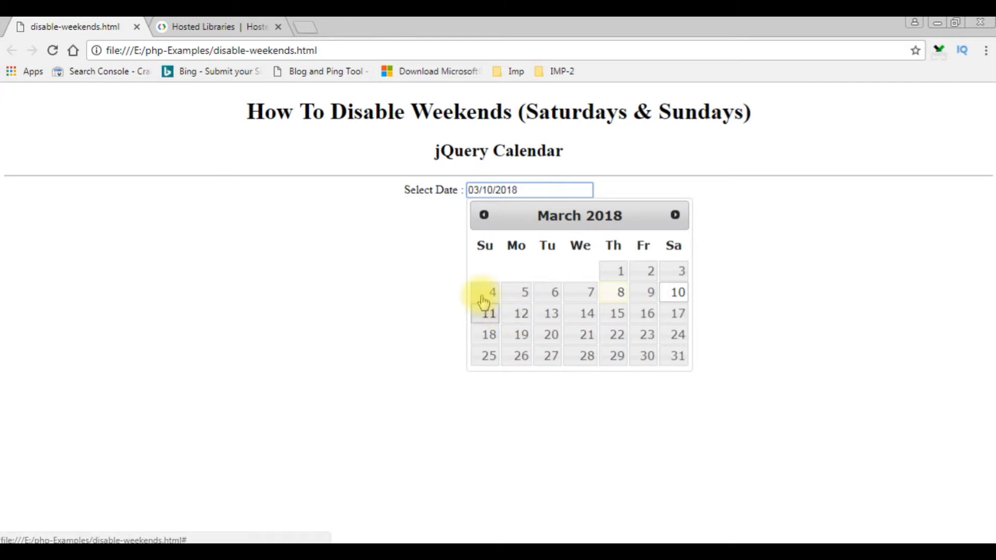
{"action": "mouse_move", "coordinate": [435, 269]}
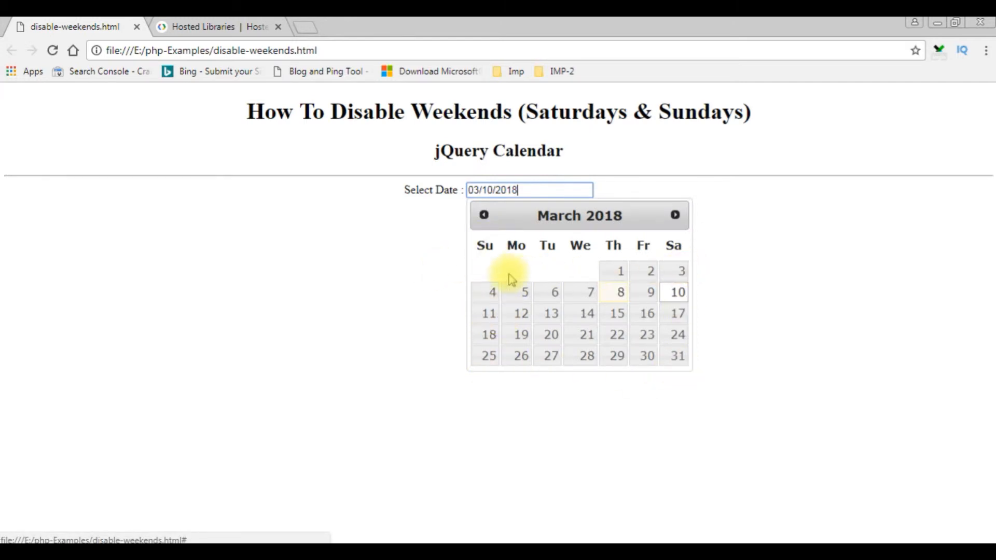
{"action": "mouse_move", "coordinate": [691, 383]}
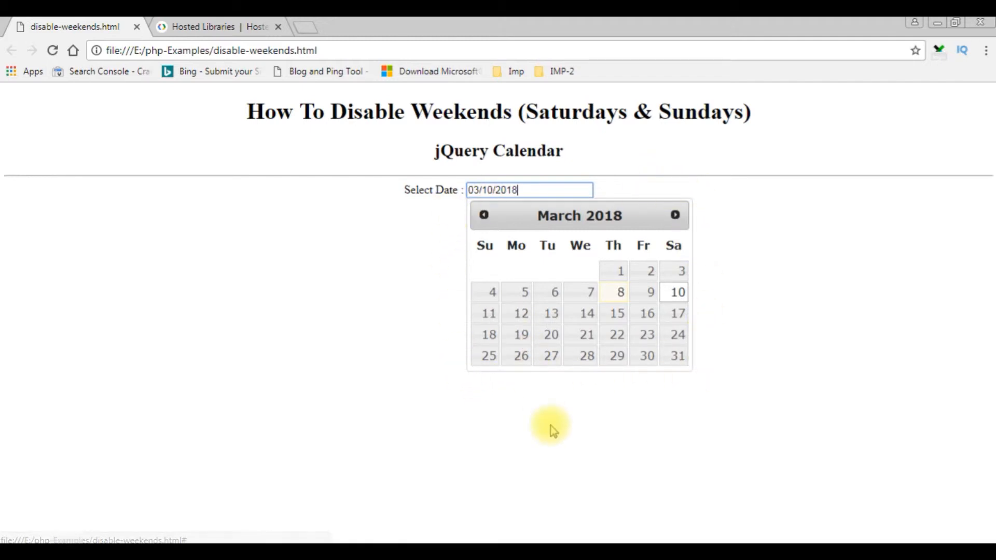
{"action": "mouse_move", "coordinate": [514, 385]}
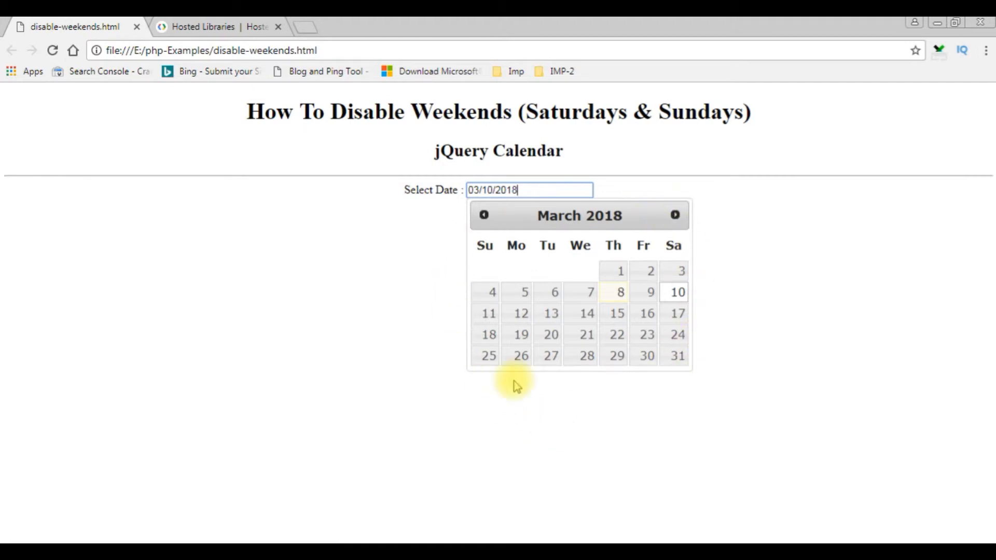
{"action": "mouse_move", "coordinate": [306, 30]}
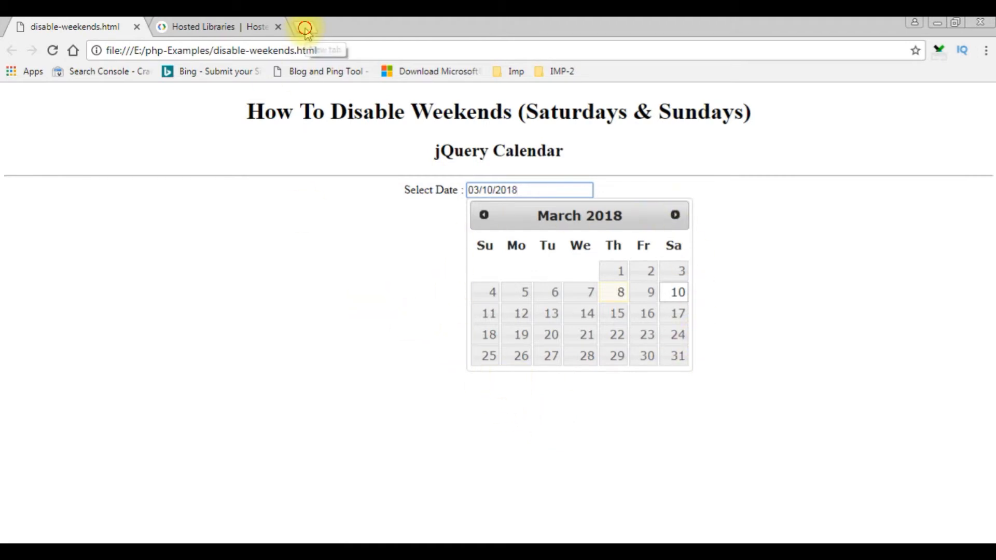
- Search 'ajax aspnet cdn' in a new tab and open the Microsoft Ajax CDN docs
{"action": "left_click", "coordinate": [306, 31]}
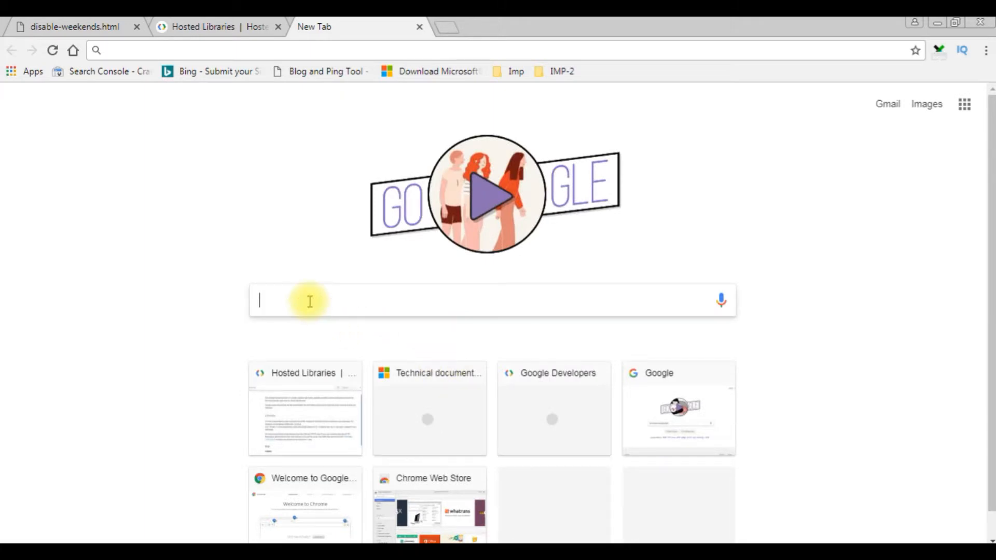
{"action": "type", "text": "ajax aspnet cdn"}
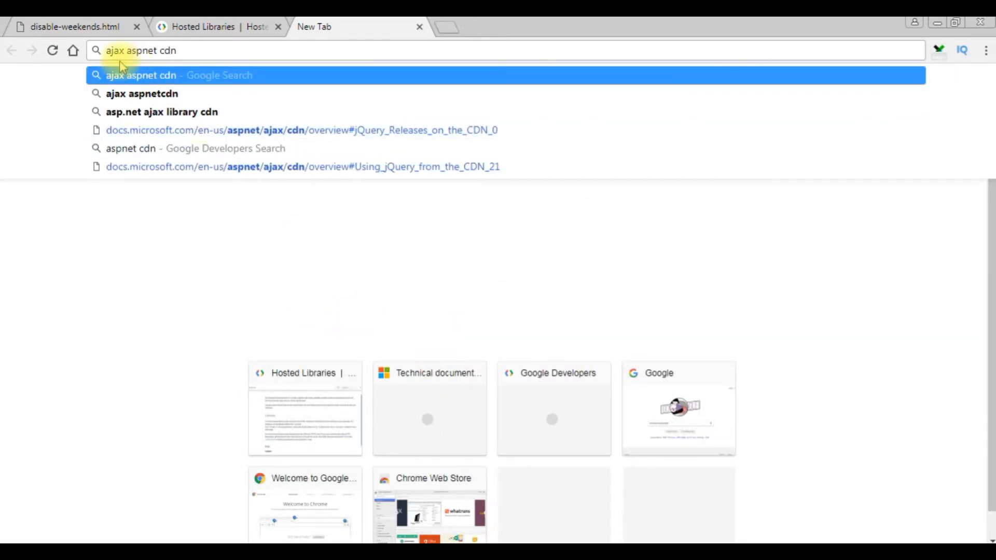
{"action": "mouse_move", "coordinate": [189, 50]}
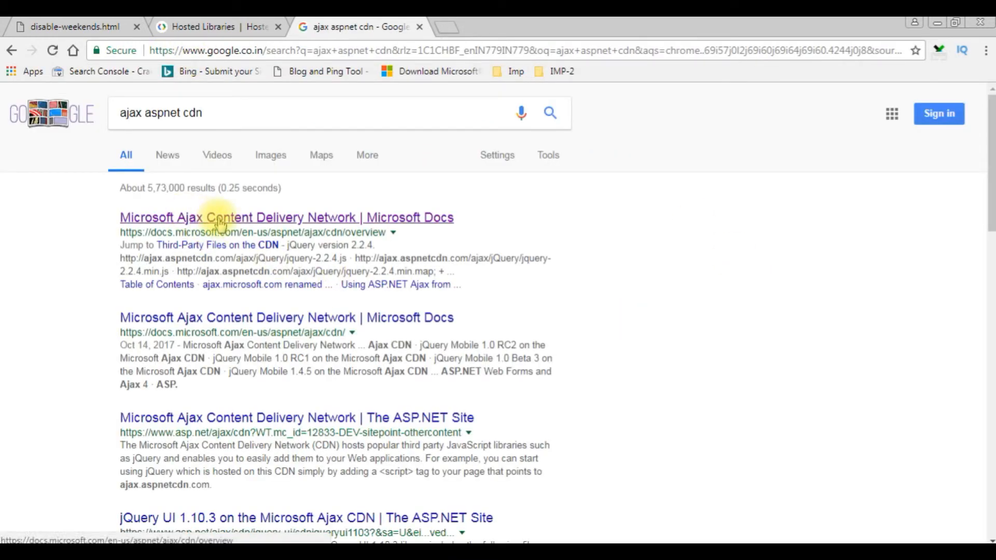
{"action": "left_click", "coordinate": [286, 217]}
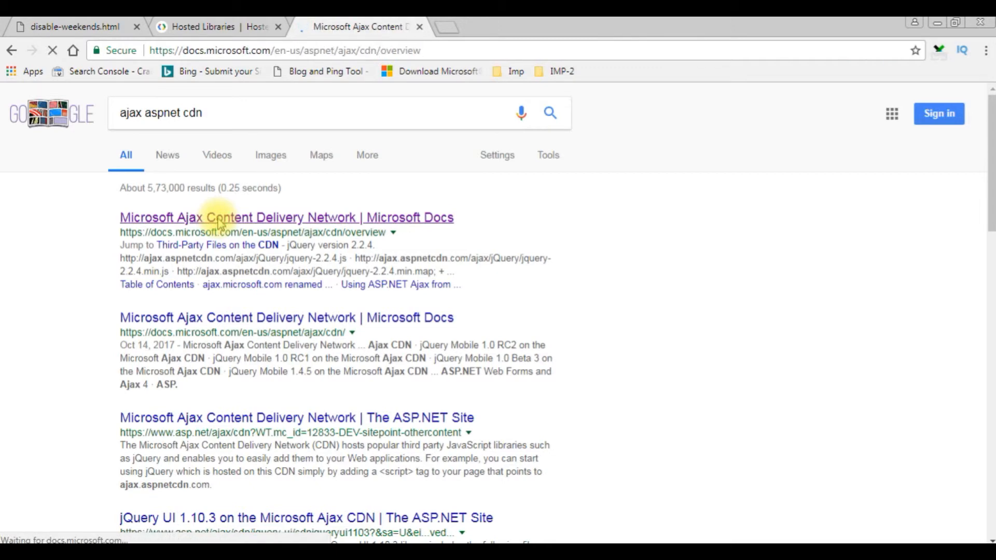
{"action": "left_click", "coordinate": [286, 217]}
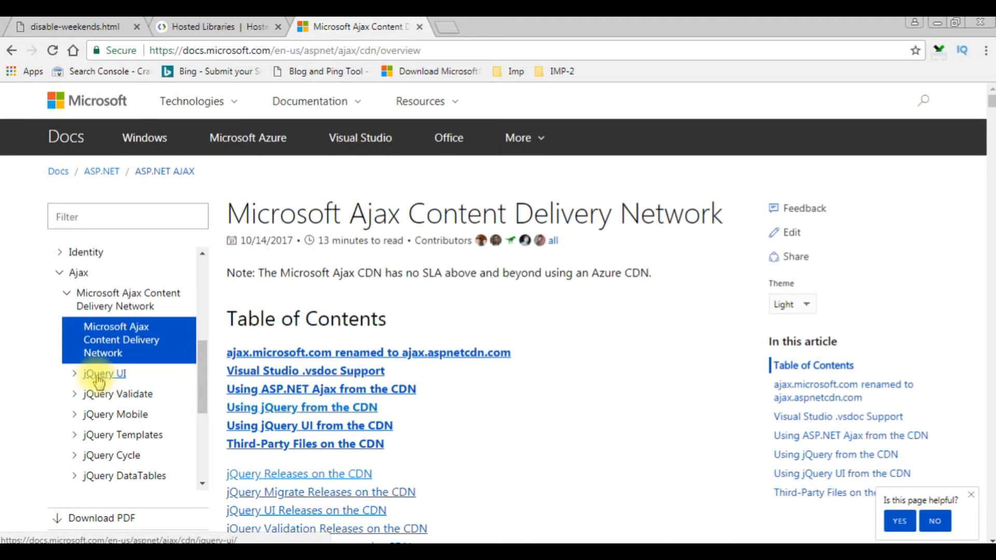
- Go to the jQuery UI 1.10.4 CDN page and select the Blitzer theme stylesheet URL
{"action": "left_click", "coordinate": [103, 373]}
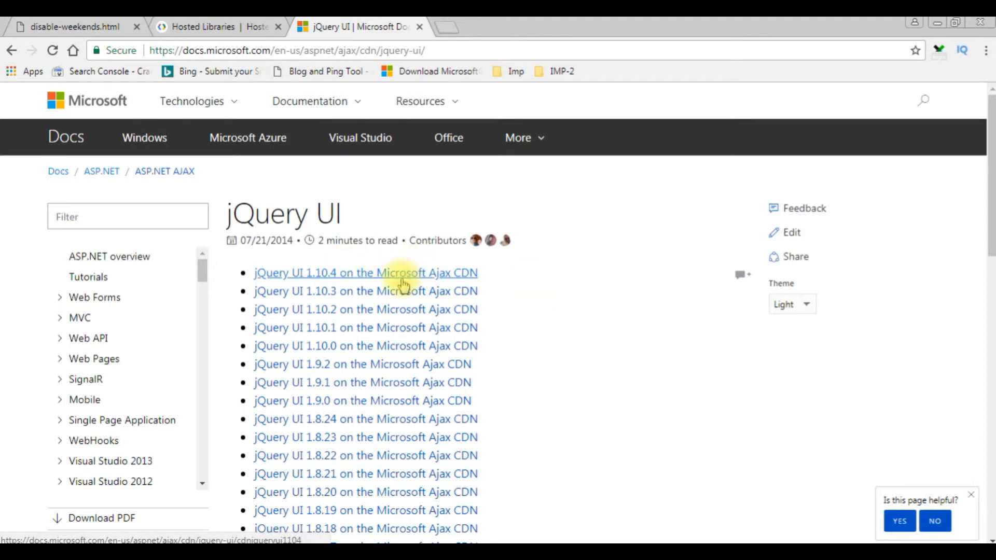
{"action": "mouse_move", "coordinate": [358, 276]}
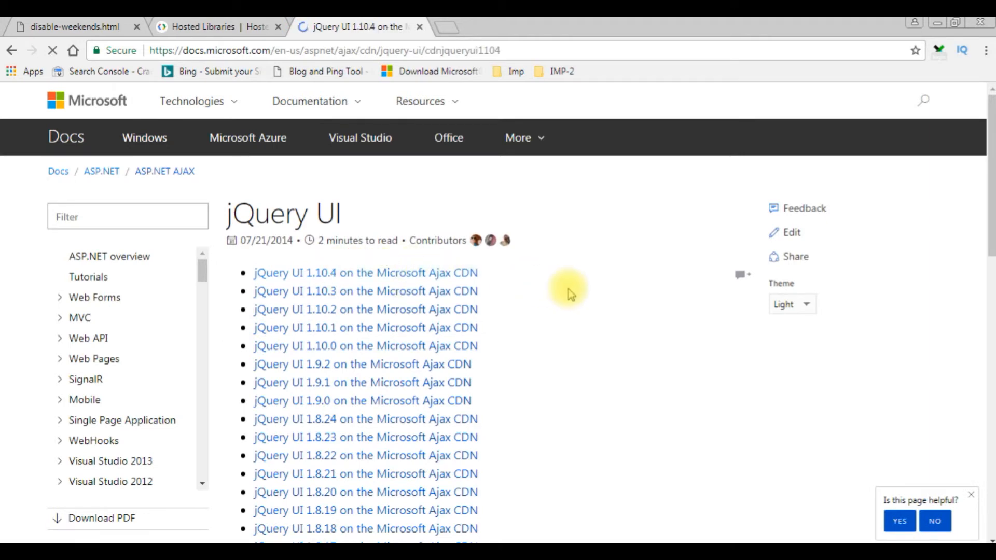
{"action": "left_click", "coordinate": [365, 272]}
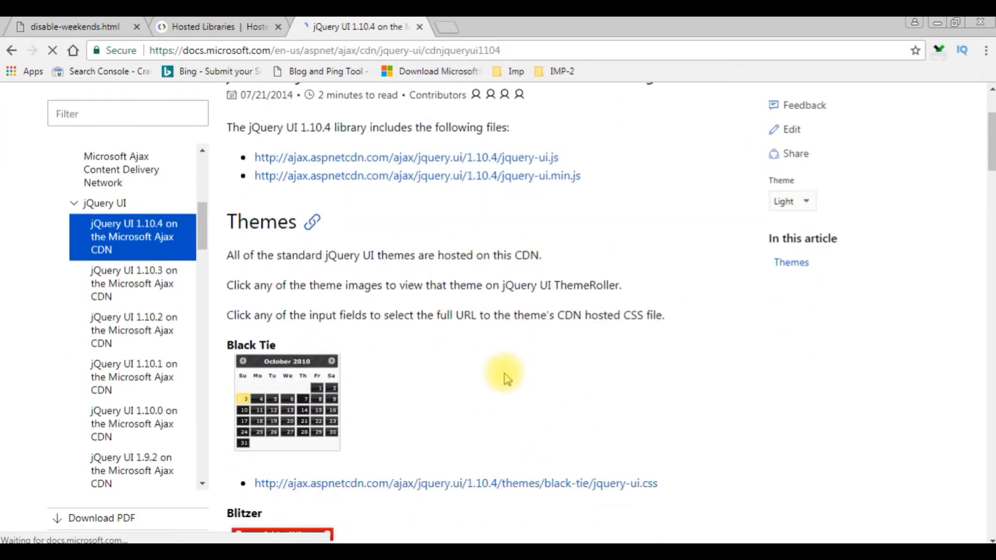
{"action": "scroll", "scroll_direction": "down", "scroll_amount": 3}
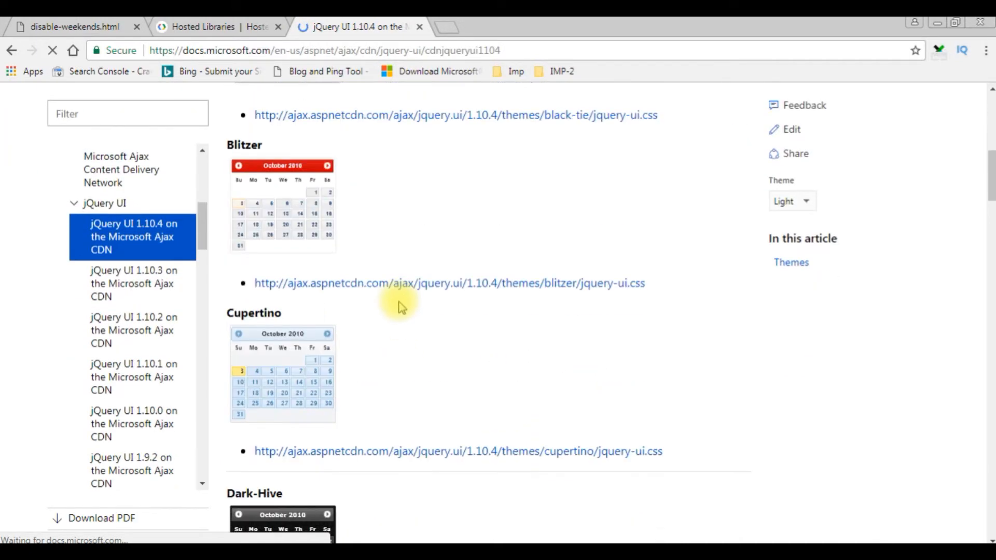
{"action": "scroll", "scroll_direction": "down", "scroll_amount": 3}
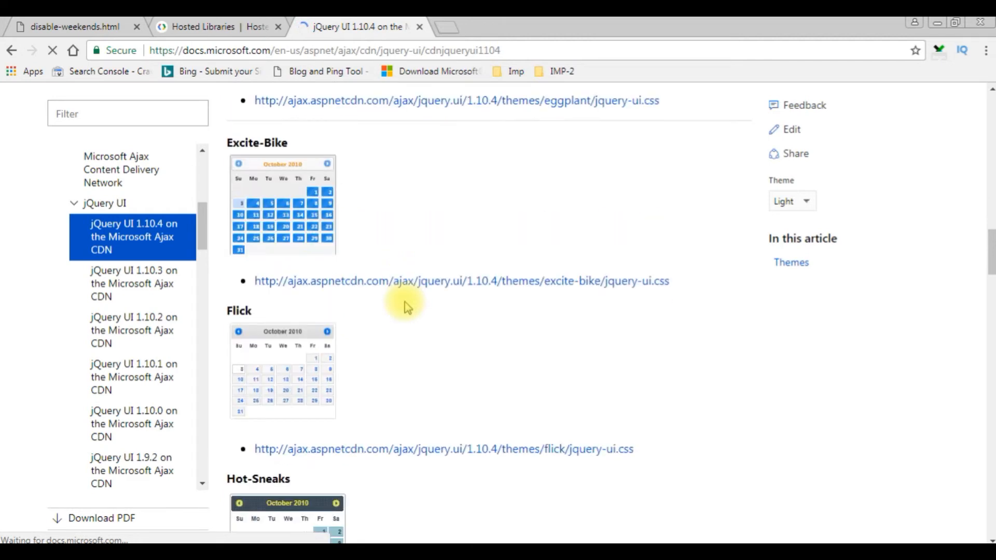
{"action": "scroll", "scroll_direction": "down", "scroll_amount": 3}
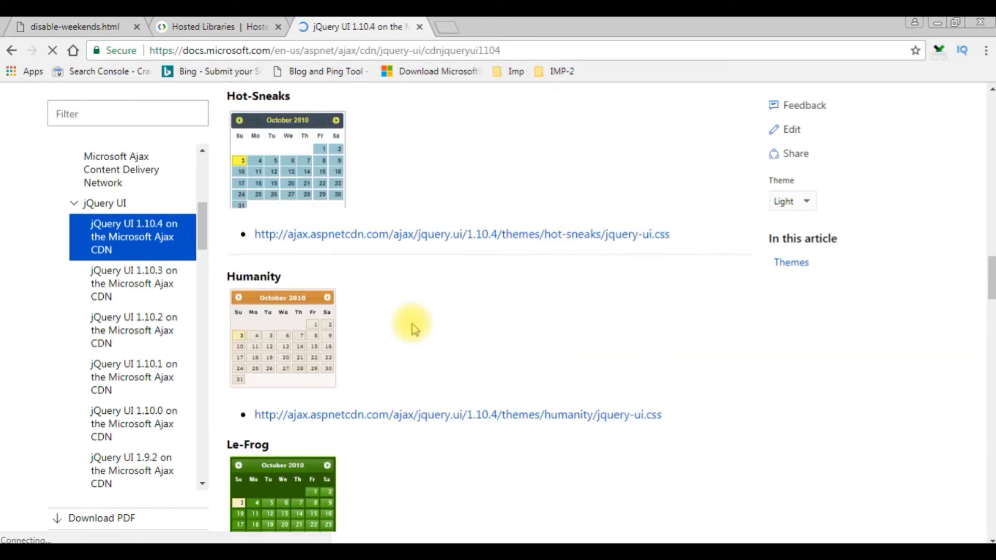
{"action": "scroll", "scroll_direction": "down", "scroll_amount": 3}
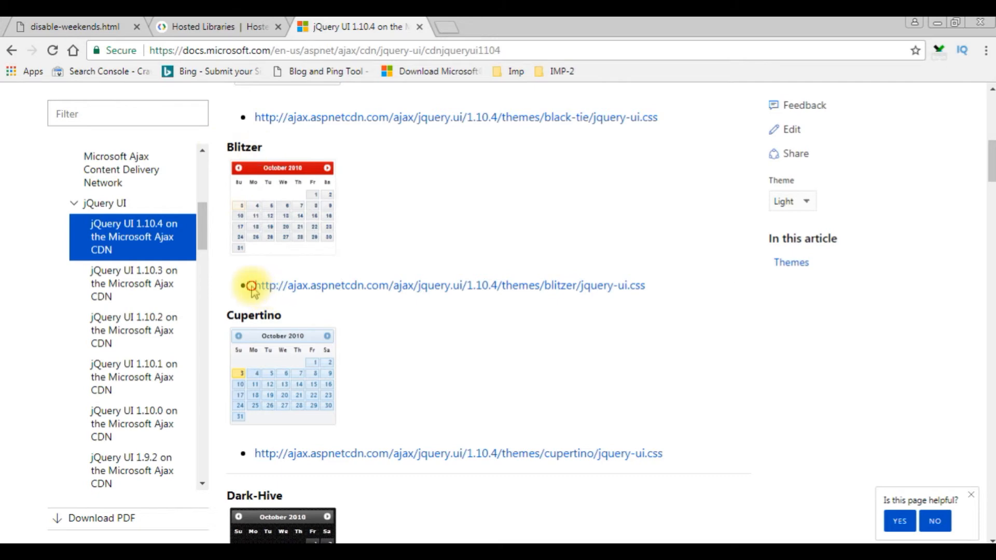
{"action": "left_click_drag", "start_coordinate": [254, 286], "coordinate": [643, 285]}
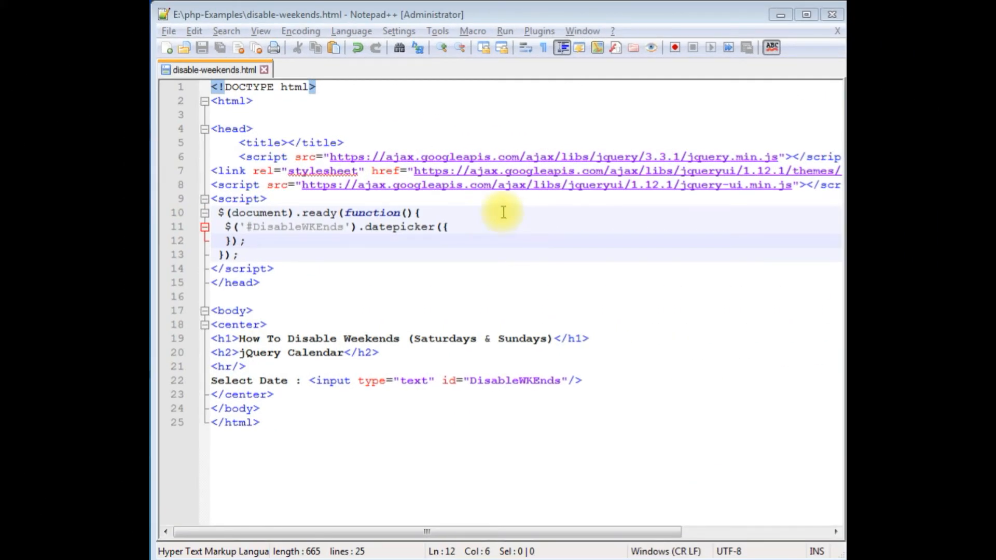
- Put the Blitzer 1.10.4 jquery-ui.css CDN URL into the line 7 stylesheet link
{"action": "left_click", "coordinate": [424, 184]}
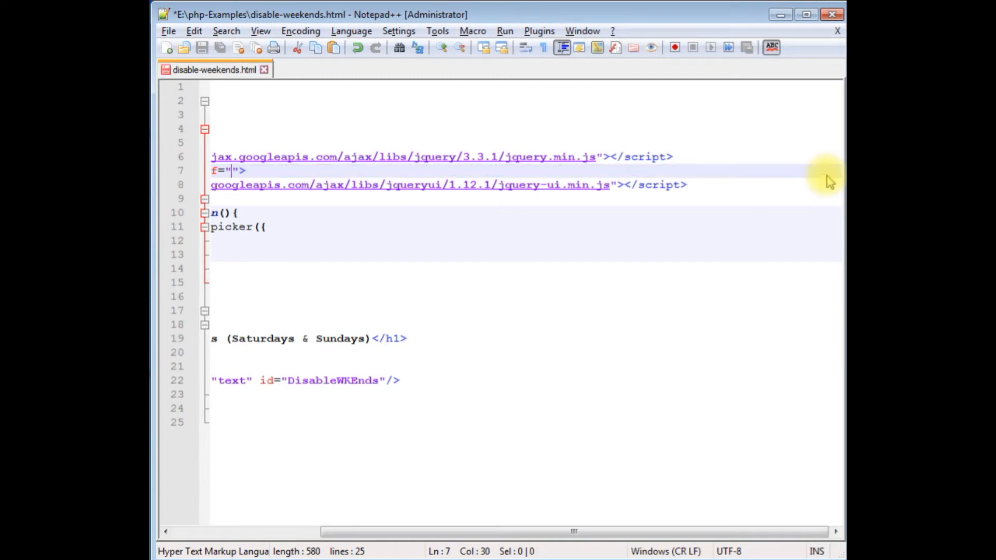
{"action": "type", "text": "http://ajax.aspnetcdn.com/ajax/jquery.ui/1.10.4/themes/blitzer/jquery-ui.css"}
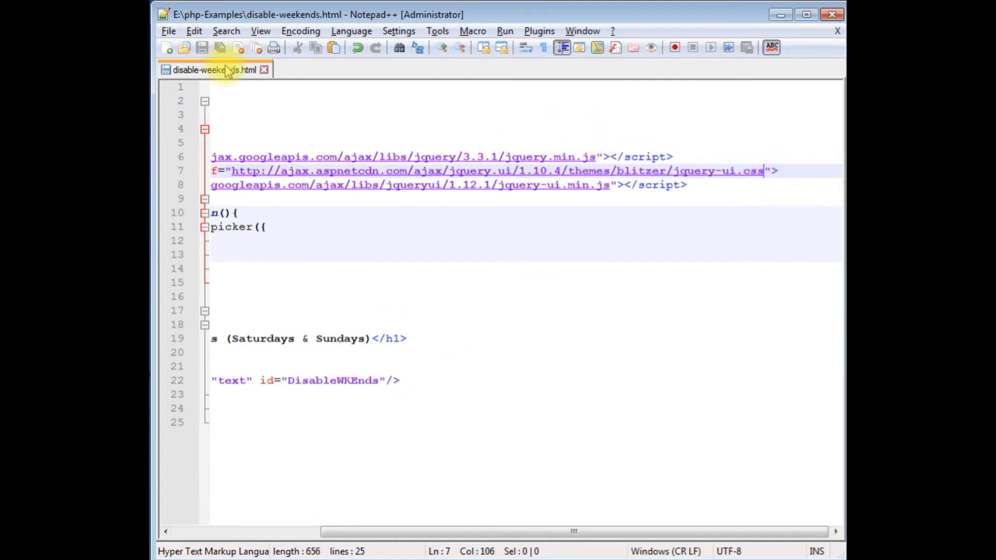
{"action": "scroll", "scroll_direction": "left", "scroll_amount": 3}
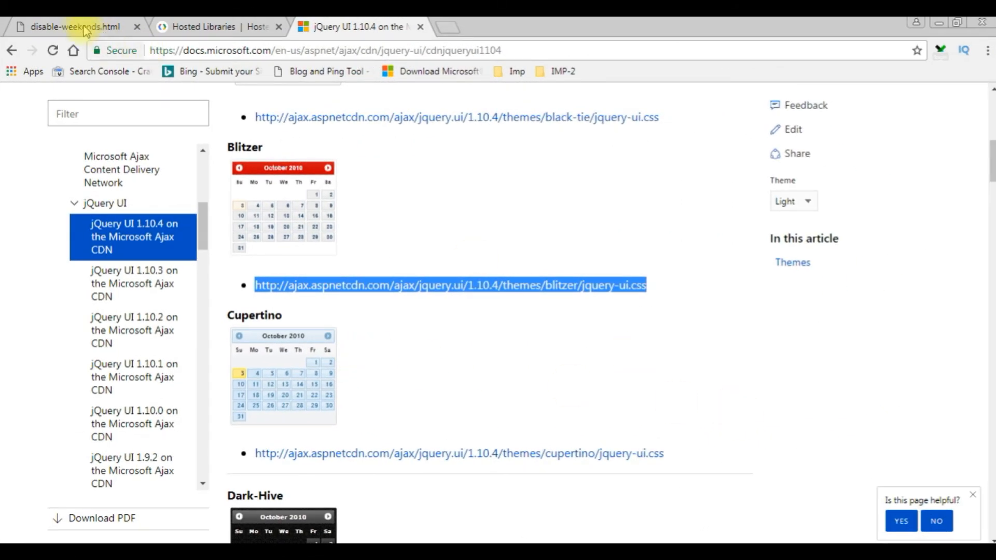
- Reload disable-weekends.html and open the Select Date calendar in the red Blitzer theme
{"action": "left_click", "coordinate": [75, 27]}
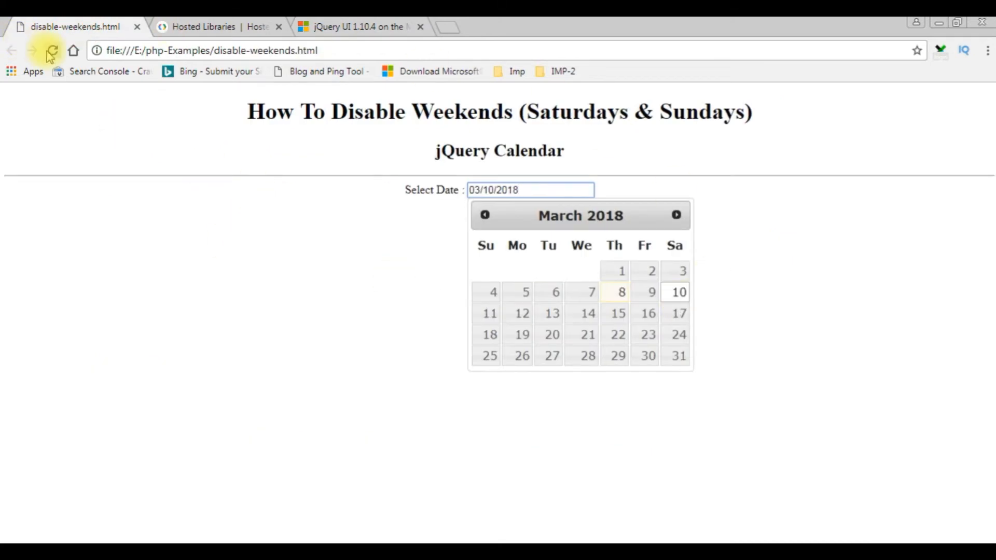
{"action": "left_click", "coordinate": [52, 51]}
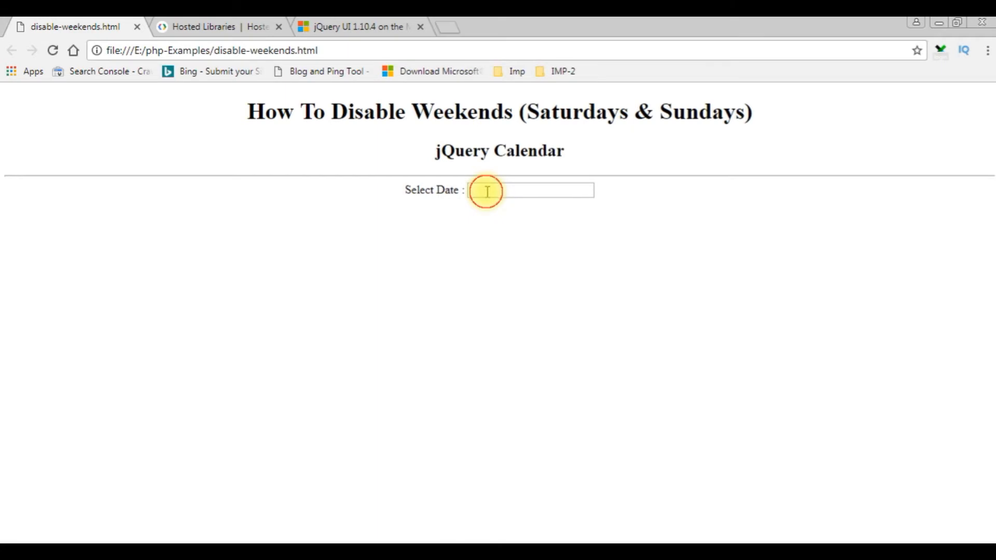
{"action": "left_click", "coordinate": [530, 189]}
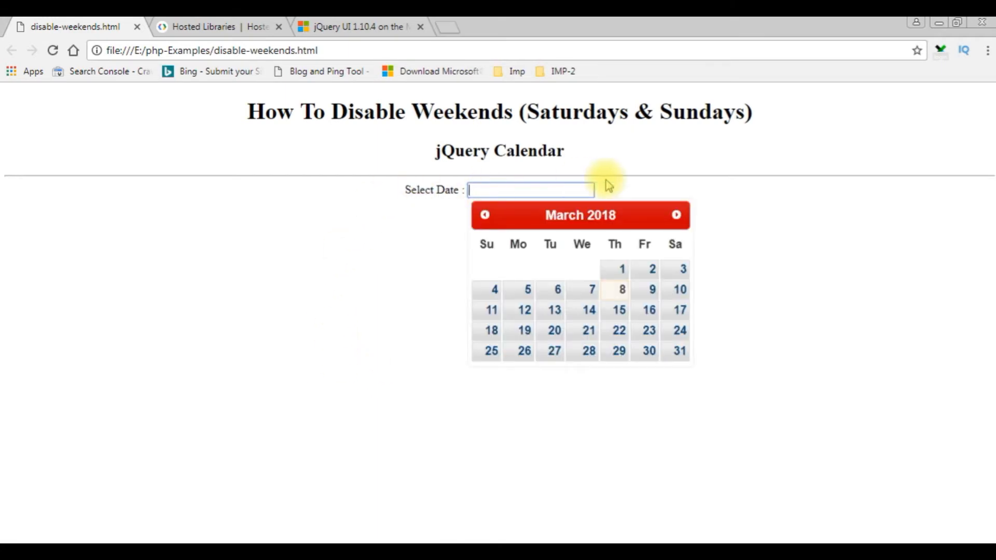
{"action": "mouse_move", "coordinate": [462, 215]}
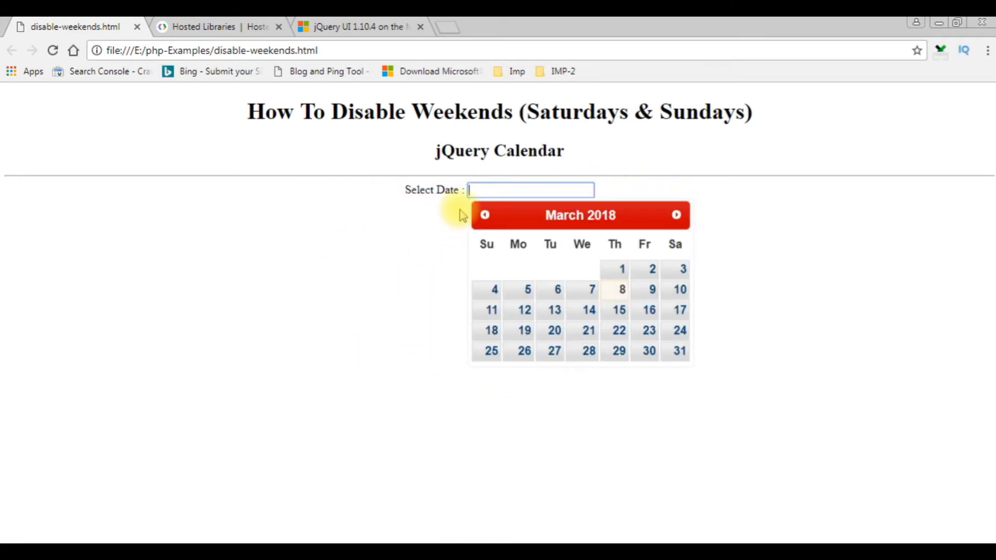
{"action": "mouse_move", "coordinate": [454, 386]}
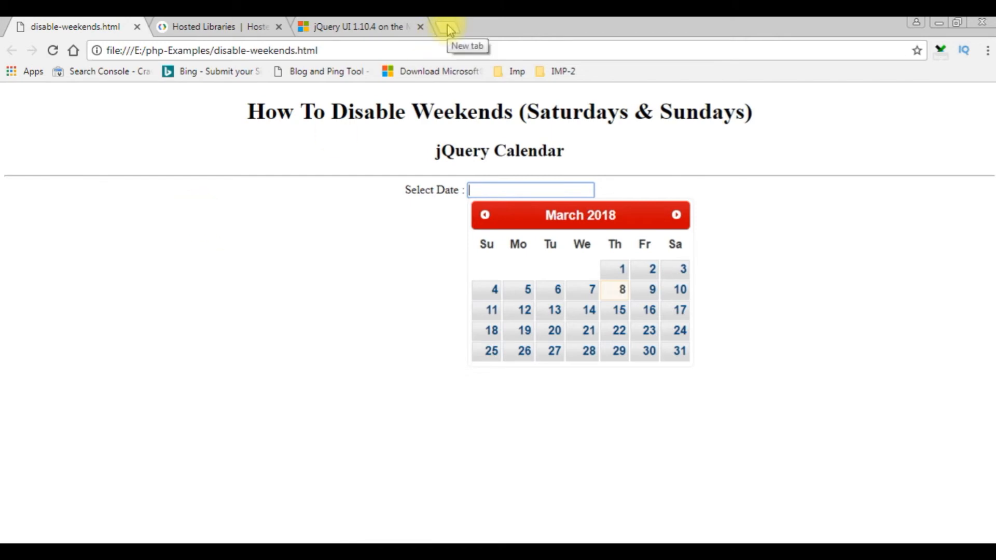
- Search 'noweekends datepicker' and open the jQuery UI Datepicker Widget API documentation
{"action": "left_click", "coordinate": [355, 26]}
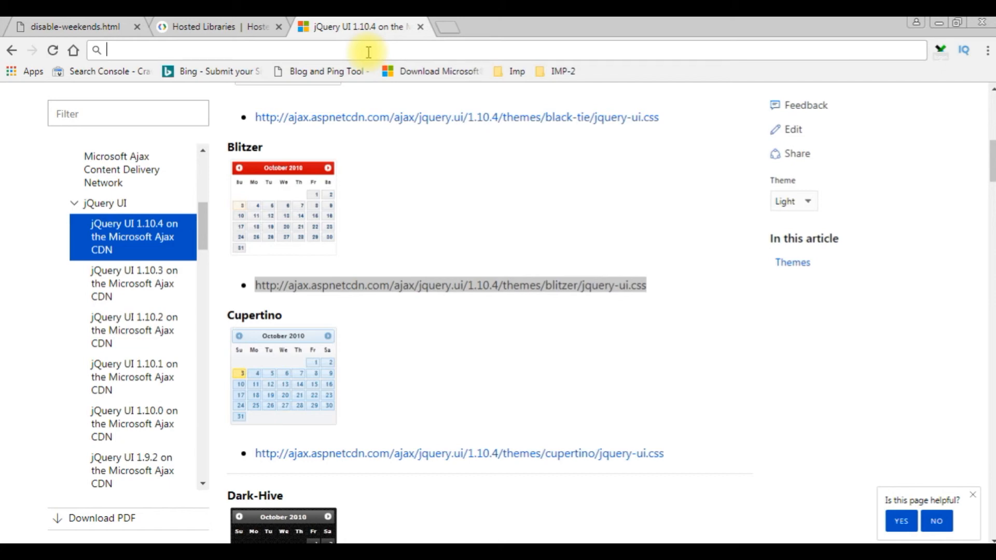
{"action": "type", "text": "now"}
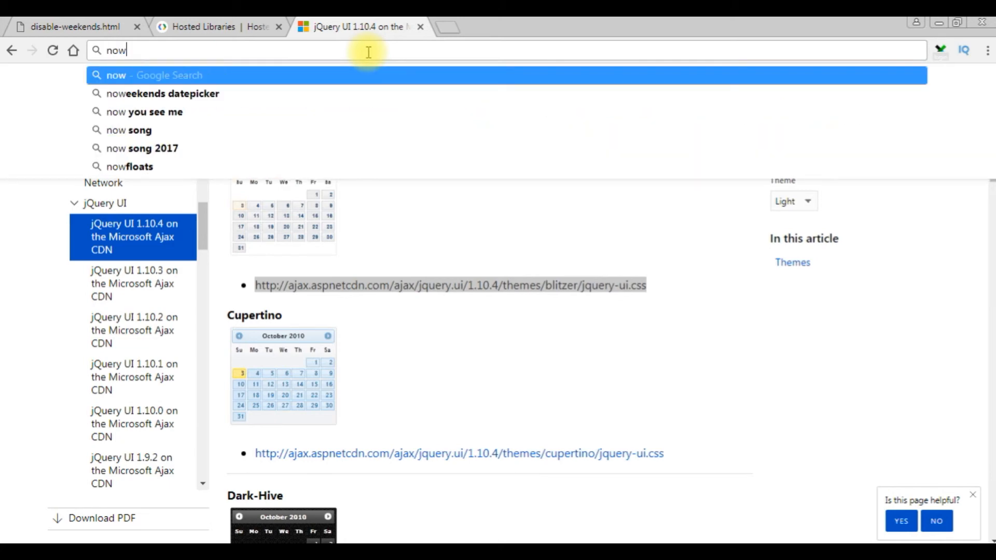
{"action": "left_click", "coordinate": [163, 94]}
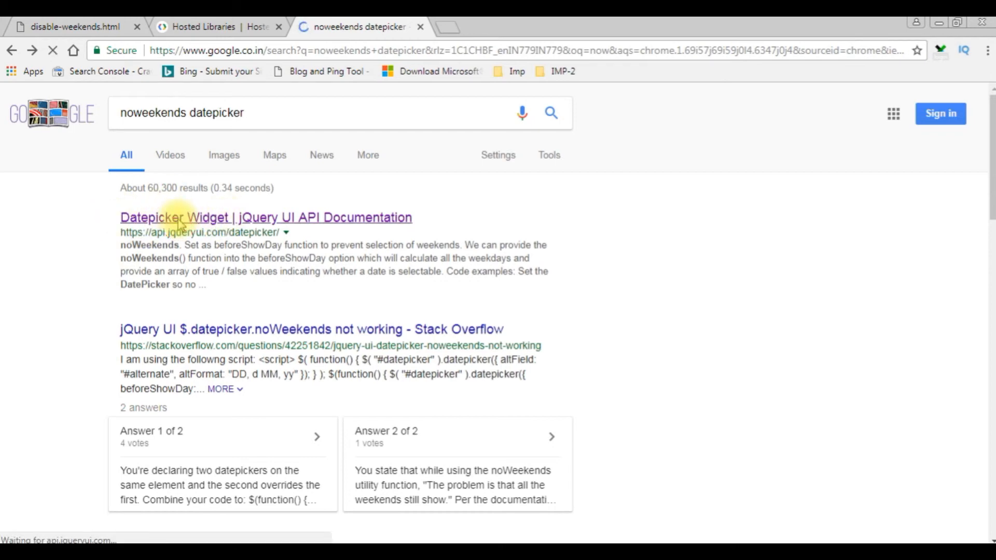
{"action": "left_click", "coordinate": [265, 217]}
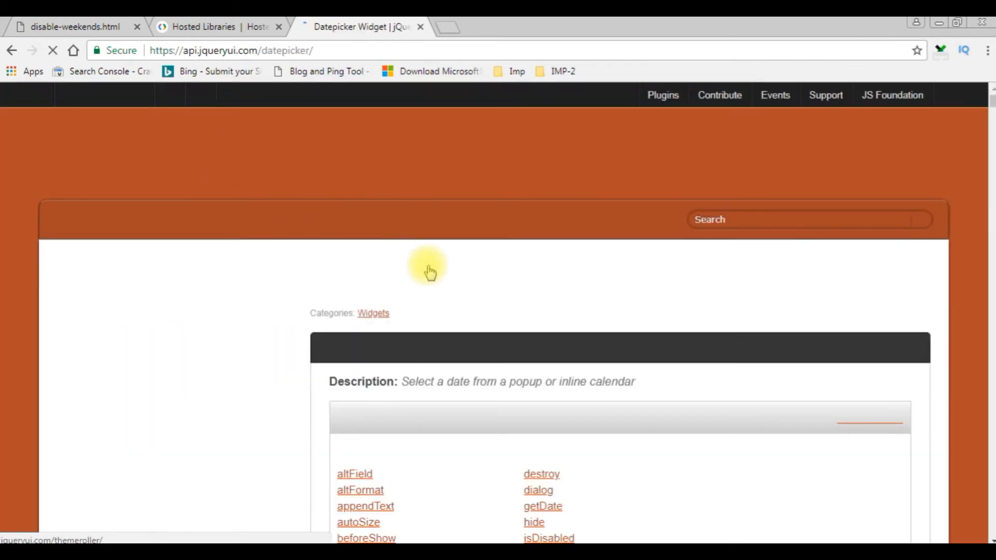
{"action": "scroll", "scroll_direction": "down", "scroll_amount": 3}
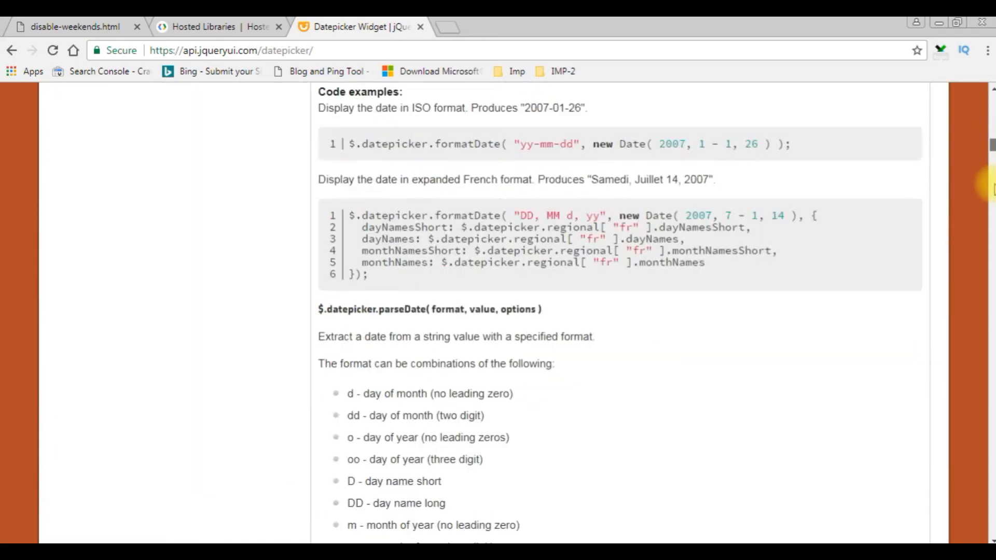
{"action": "scroll", "scroll_direction": "down", "scroll_amount": 3}
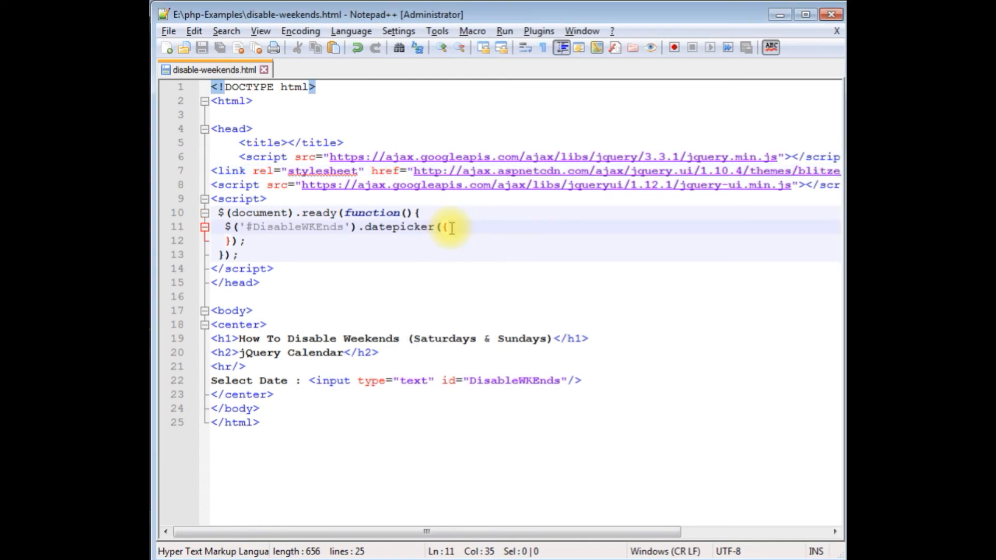
- Type beforeShowDay: $.datepicker.noWeekends inside the datepicker options braces
{"action": "type", "text": "beforeShowDay: $.datepicker.noWeekends"}
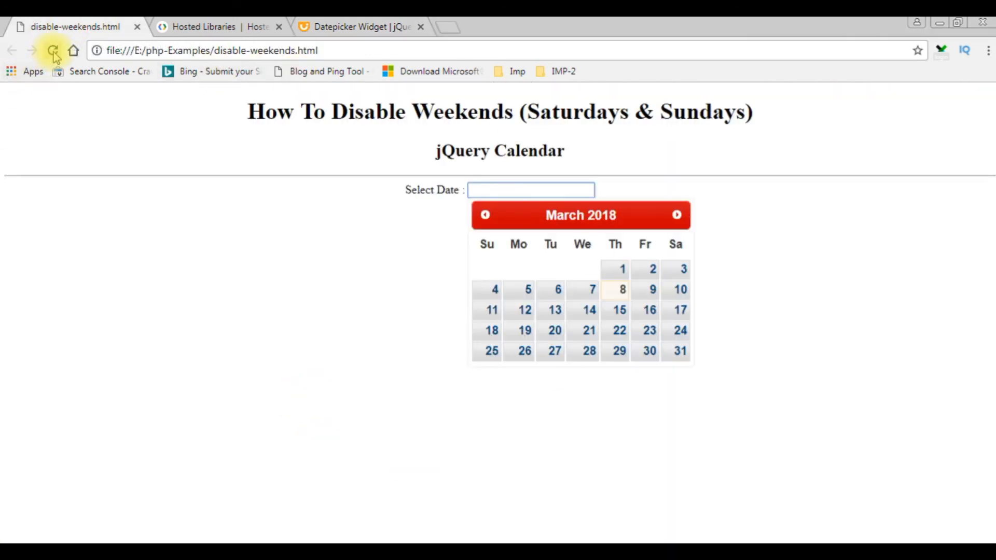
- Reload the page and open Select Date to confirm weekends are greyed out
{"action": "left_click", "coordinate": [53, 50]}
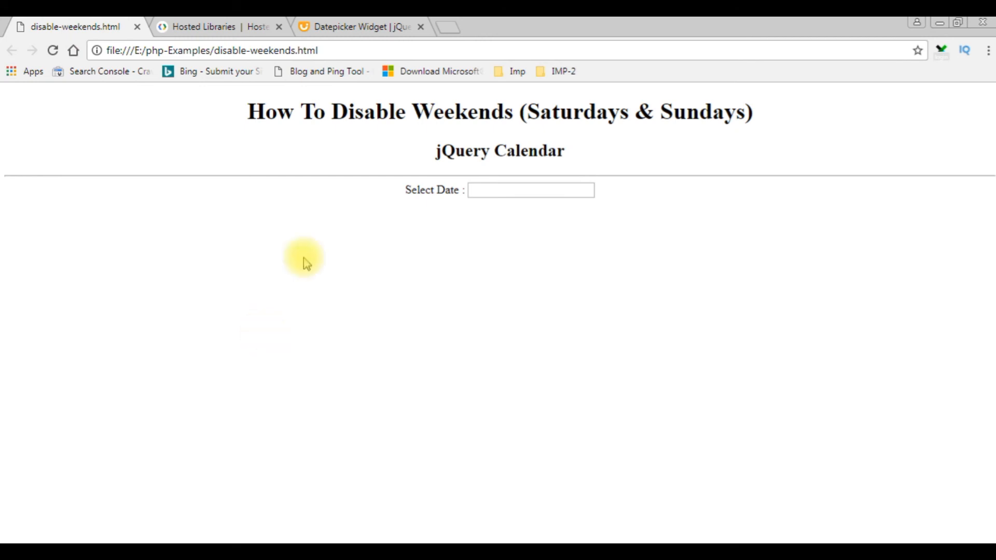
{"action": "left_click", "coordinate": [530, 190]}
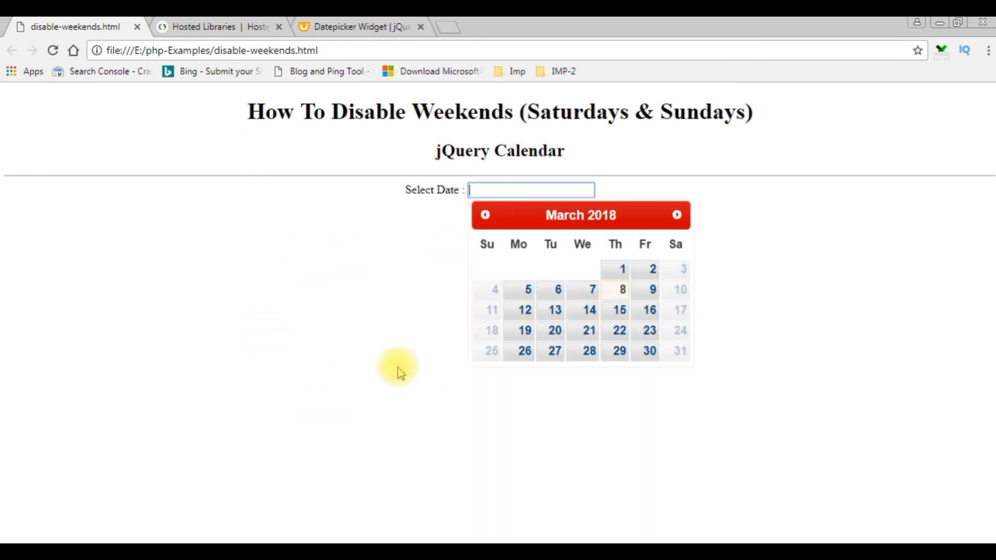